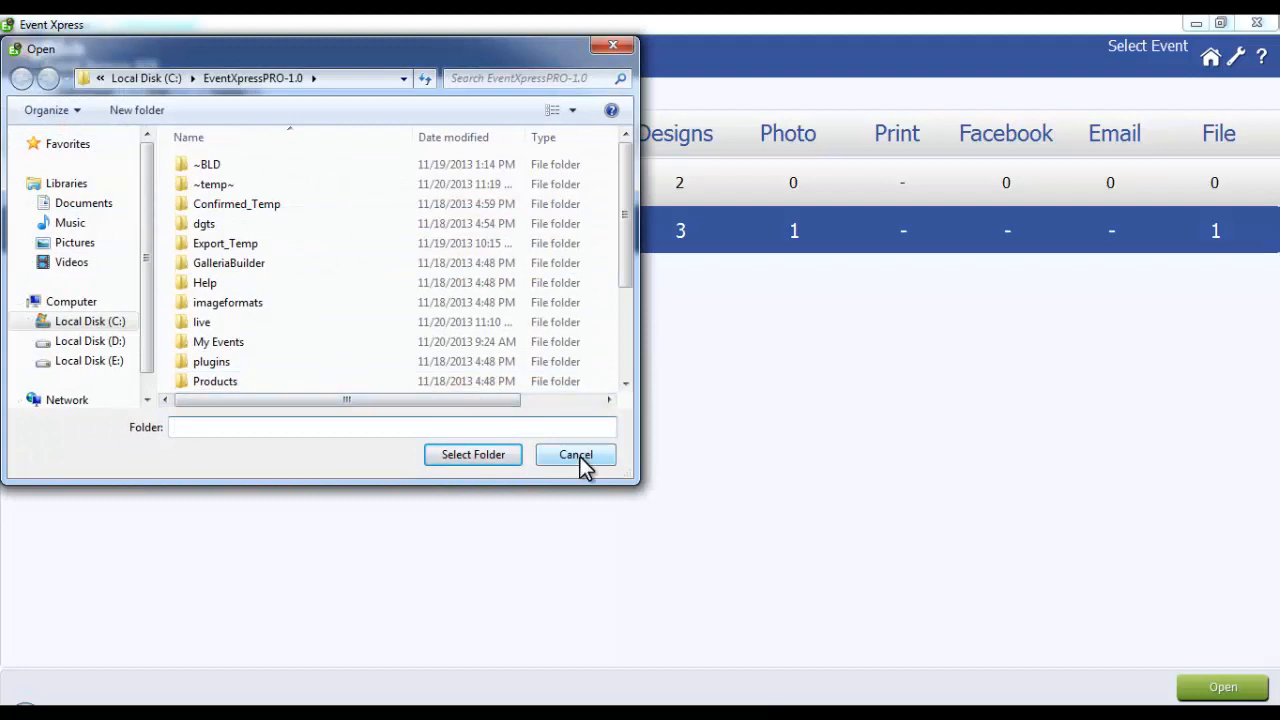
# Cancel the Open folder dialog to return to the Select Event list with 'My event' highlighted.
pyautogui.click(575, 454)
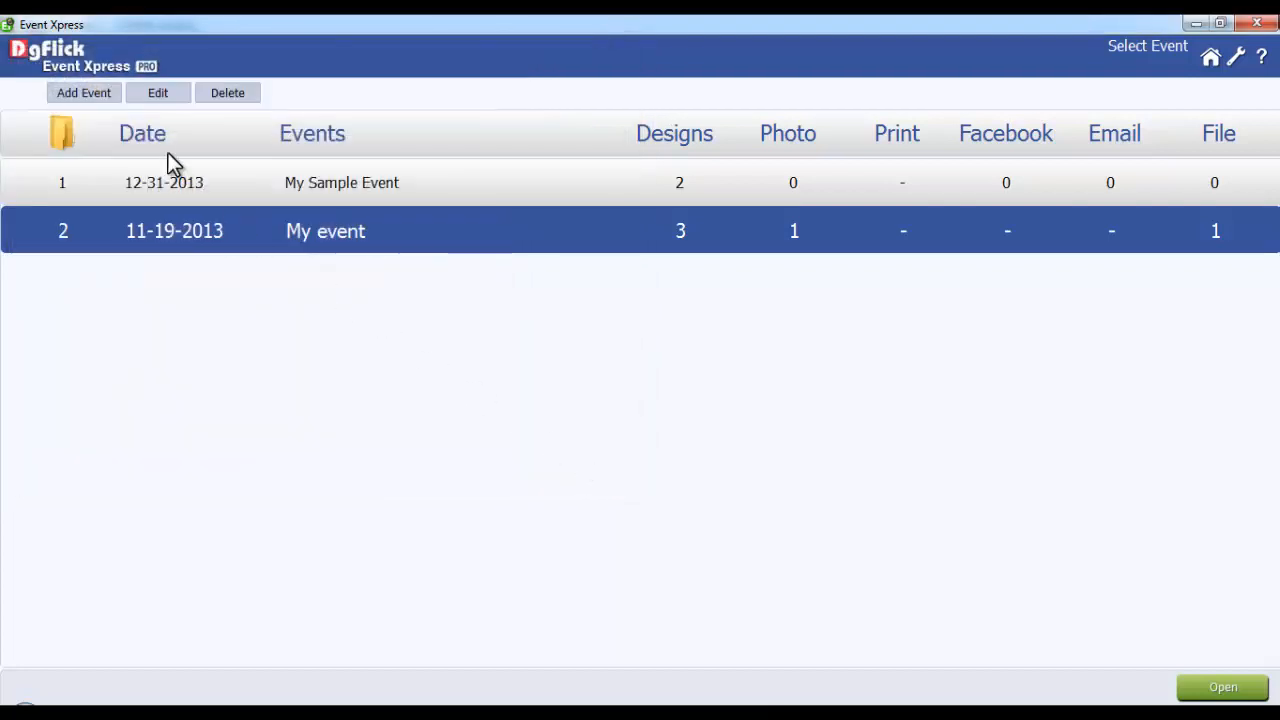
pyautogui.moveTo(165, 152)
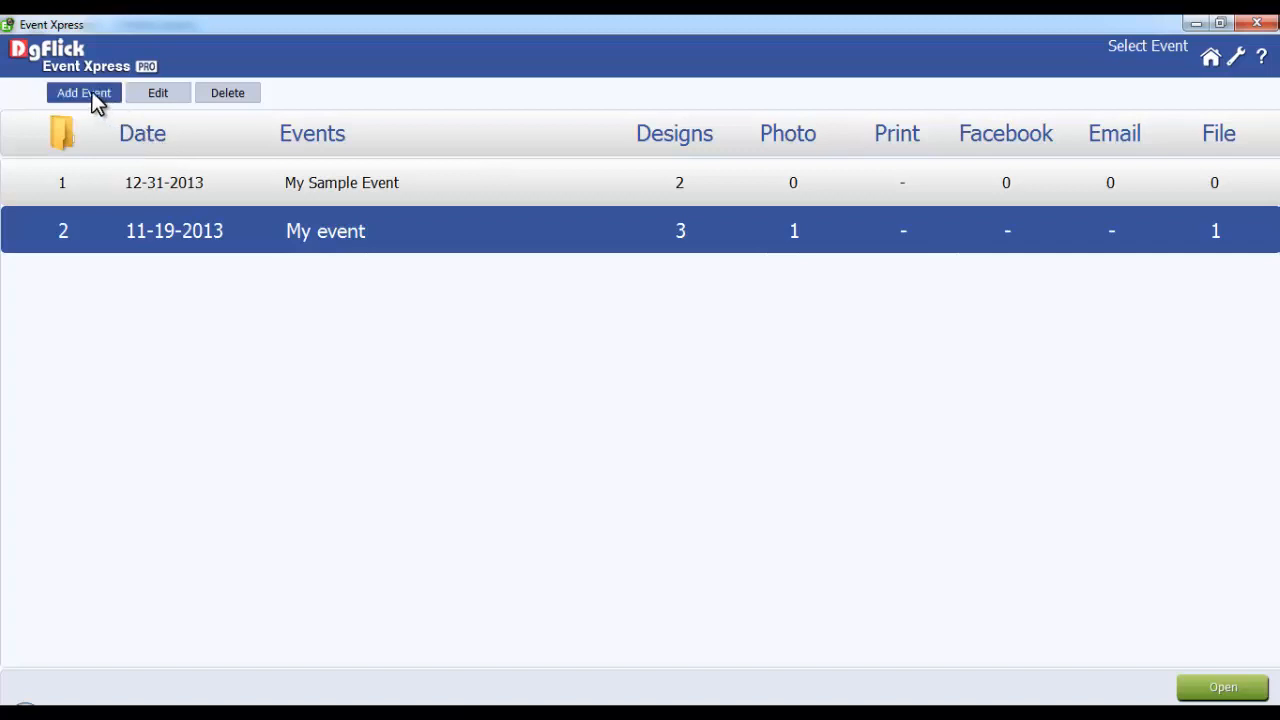
# Add a new event named 'Sample Event', keeping its date at 11-20-2013.
pyautogui.click(84, 92)
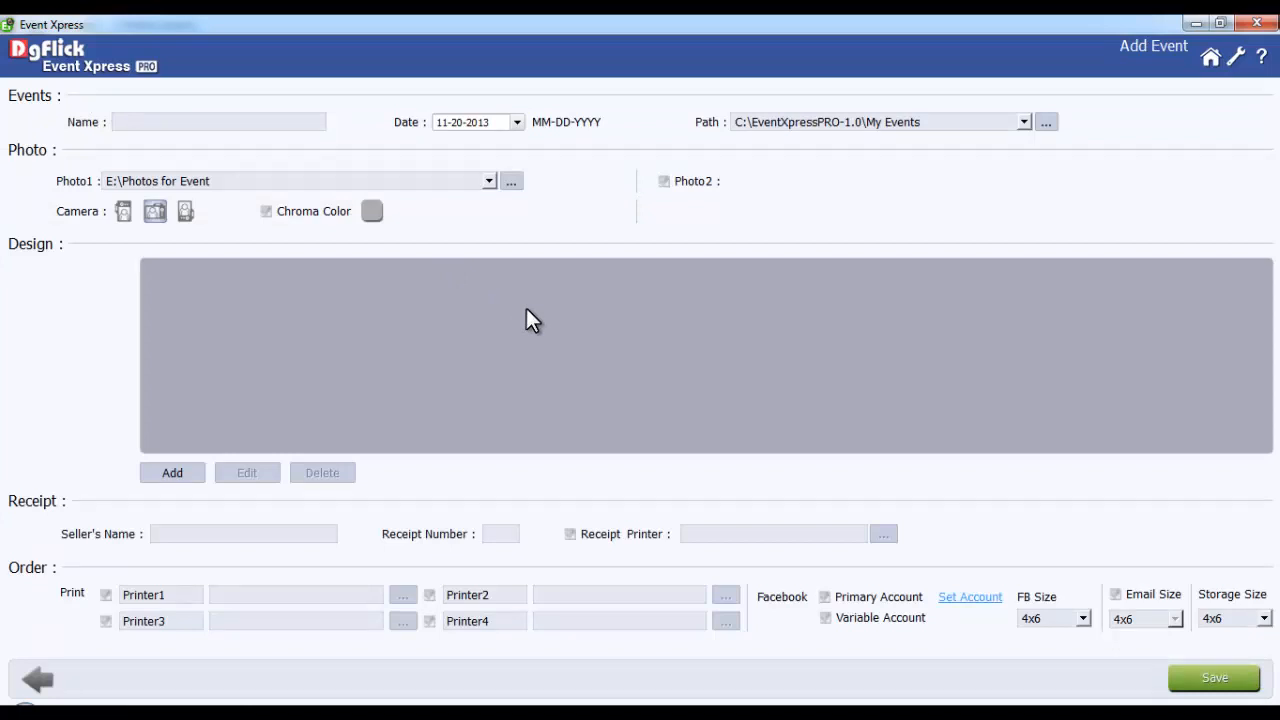
pyautogui.moveTo(85, 110)
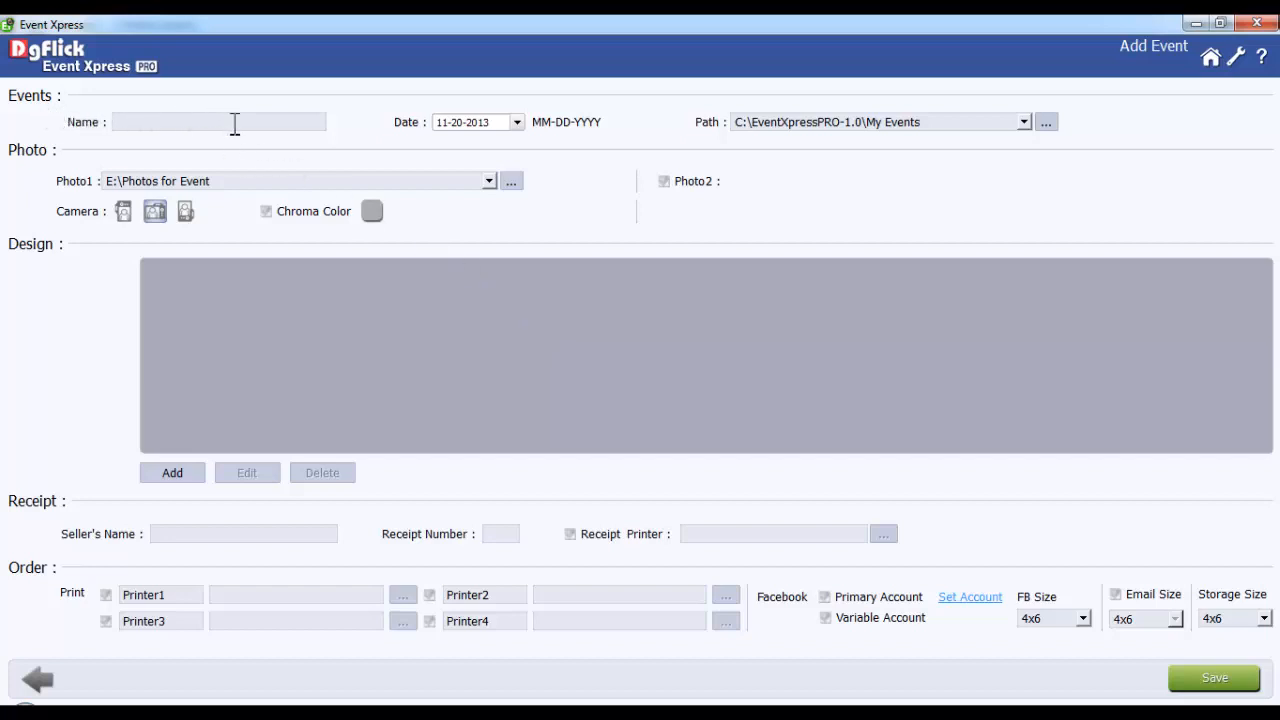
pyautogui.write('Sample Event')
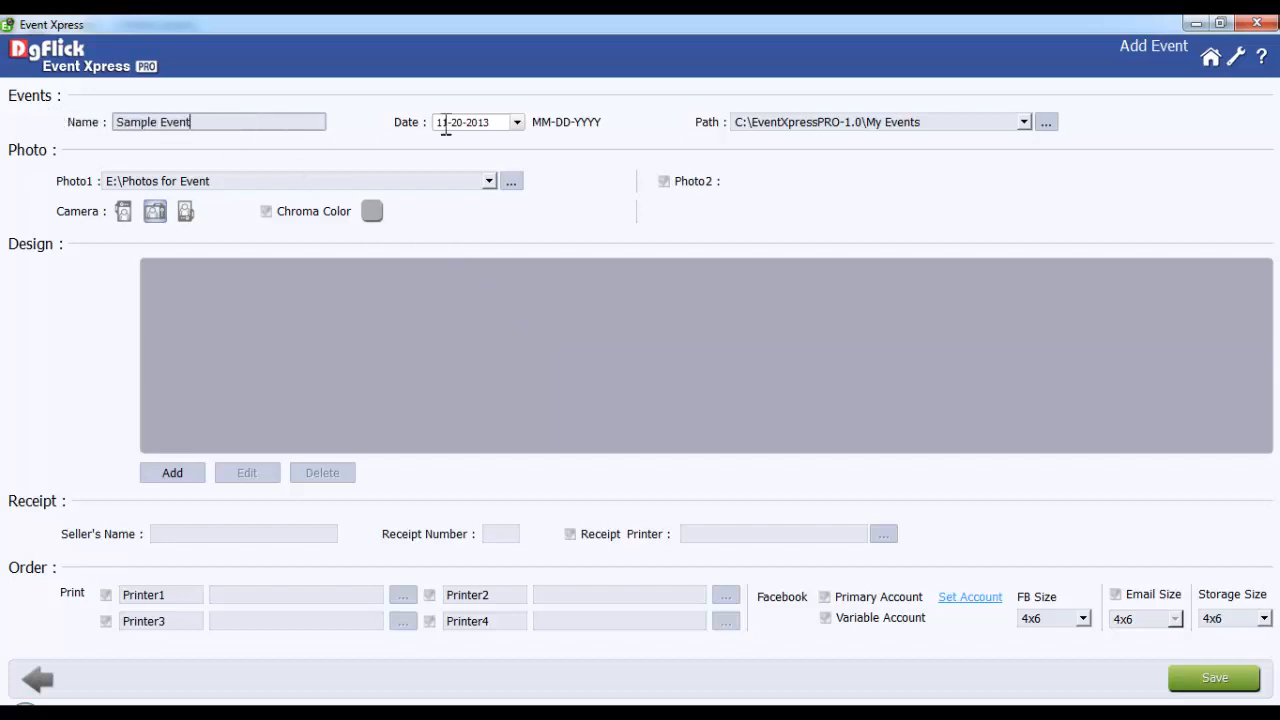
pyautogui.click(470, 122)
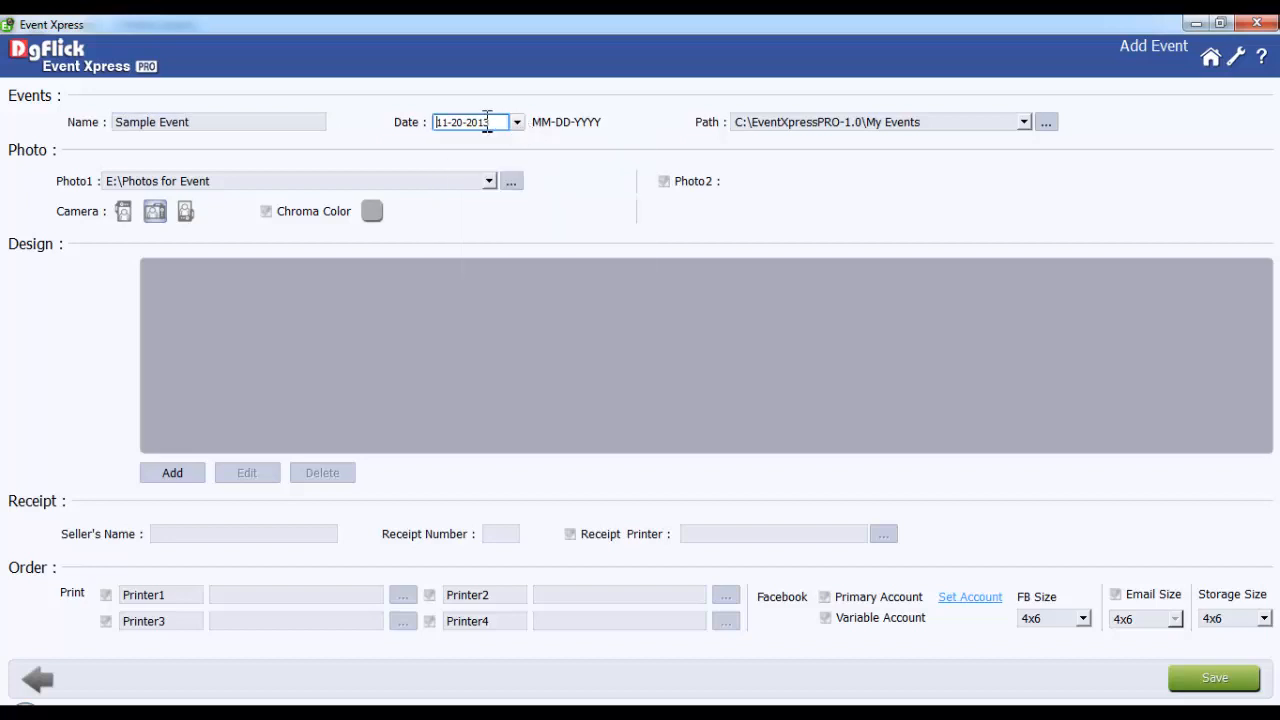
pyautogui.tripleClick(470, 121)
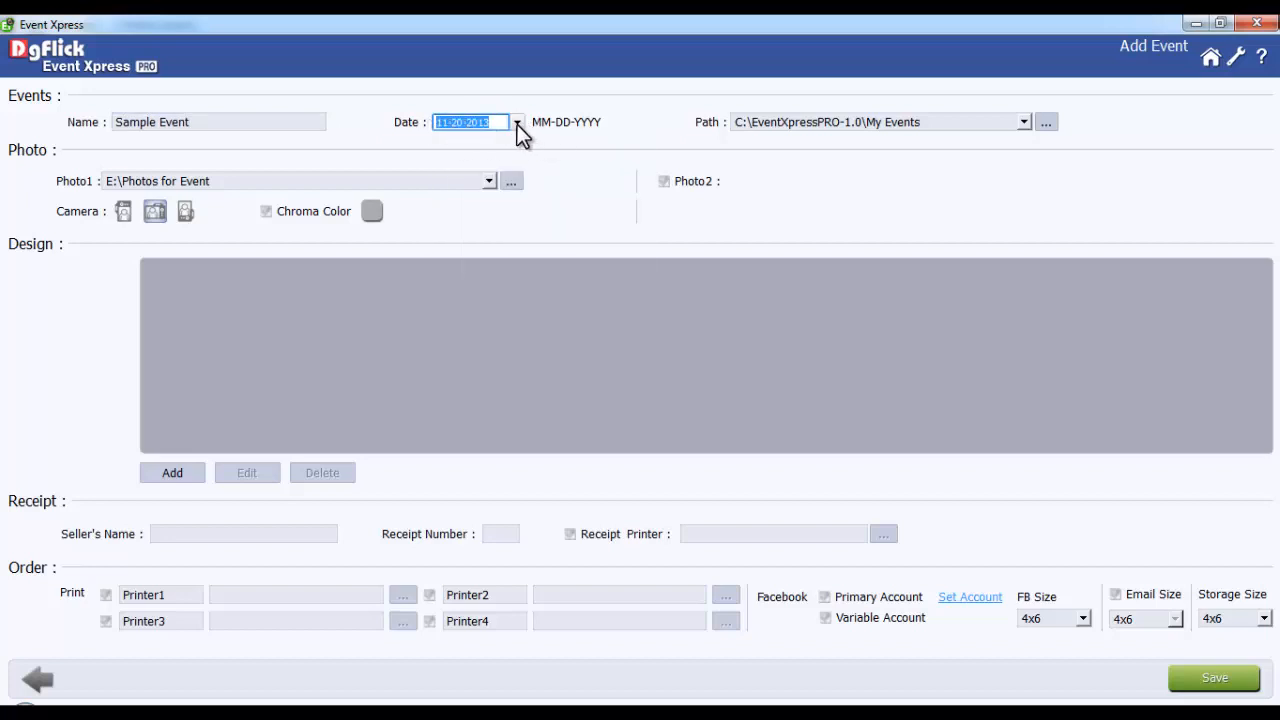
pyautogui.click(518, 122)
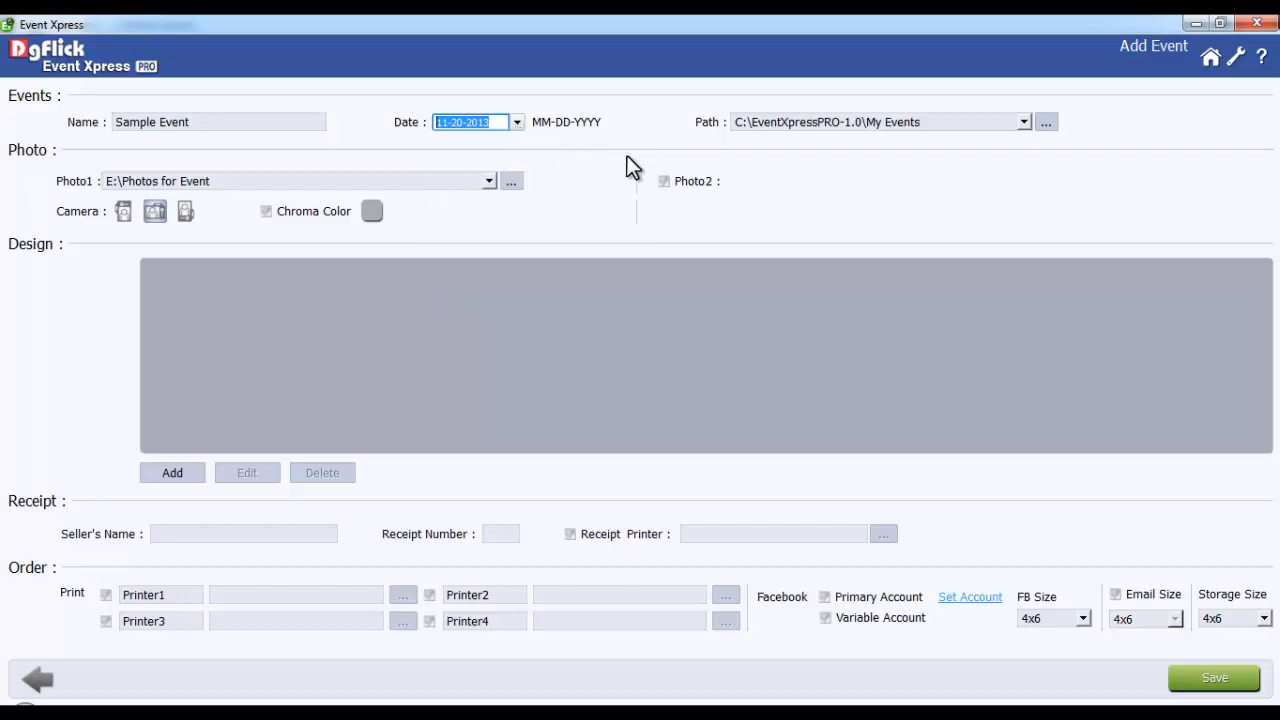
pyautogui.moveTo(1046, 122)
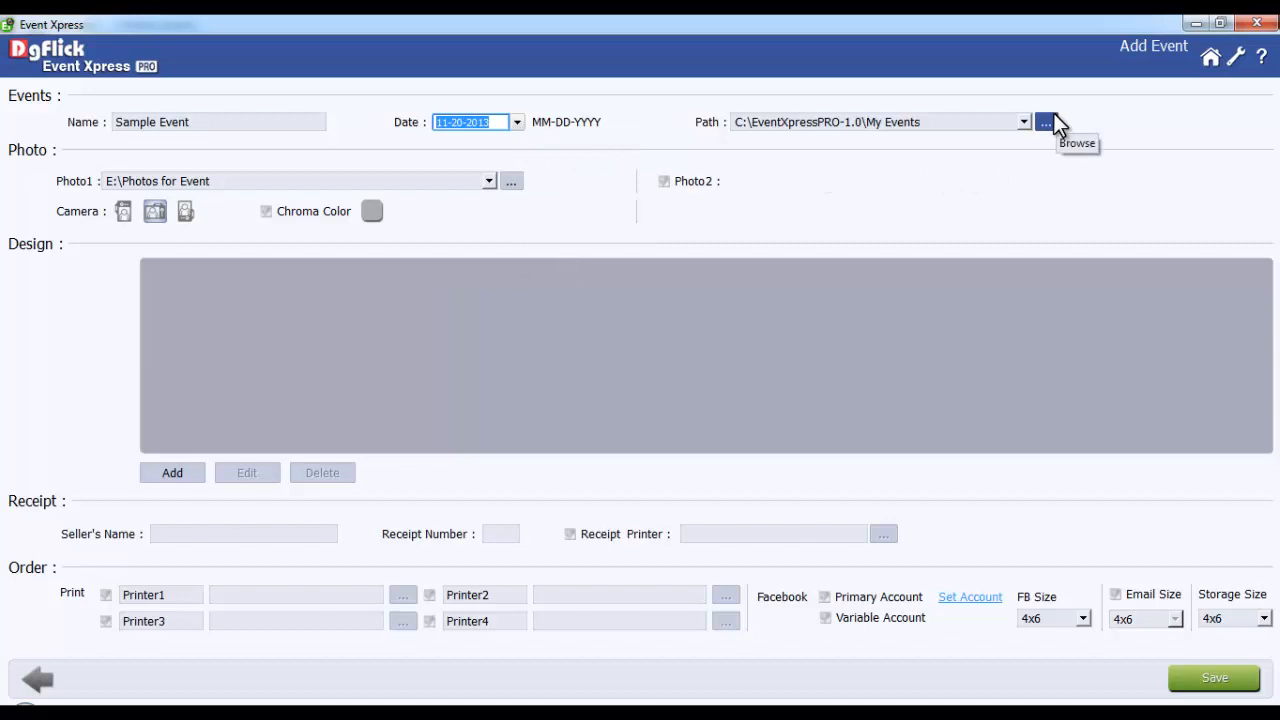
pyautogui.moveTo(873, 228)
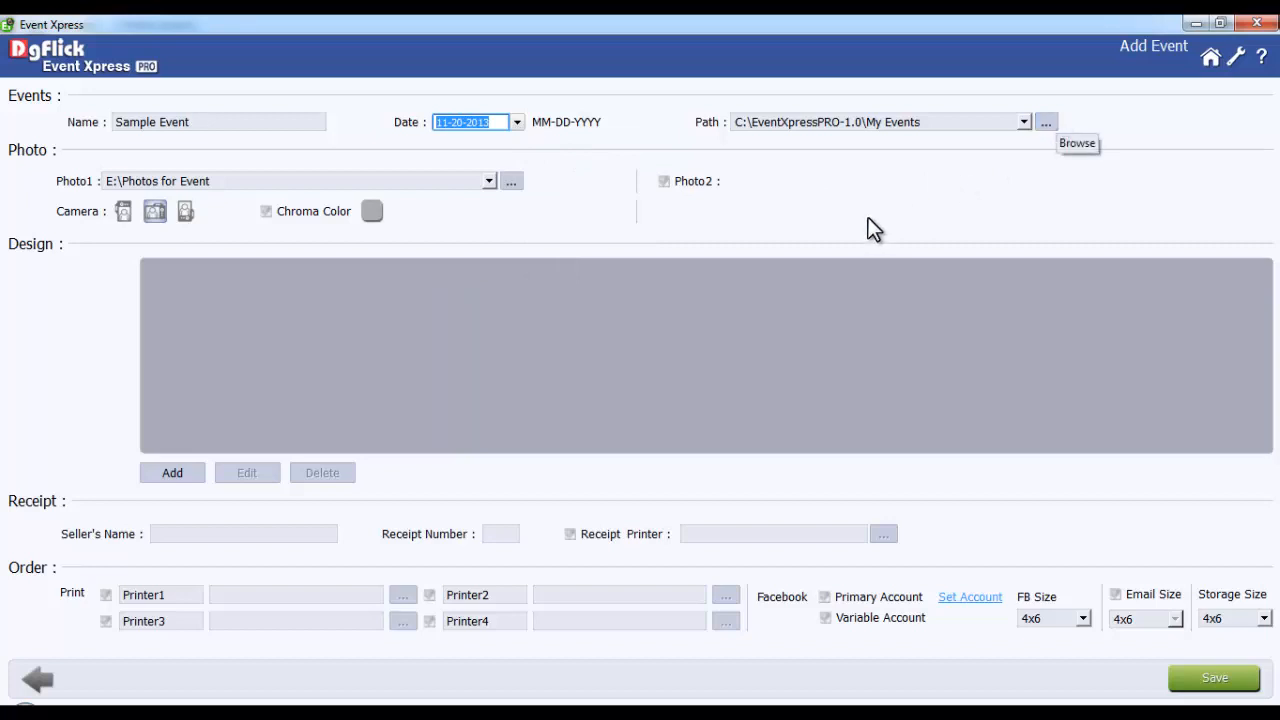
pyautogui.moveTo(92, 196)
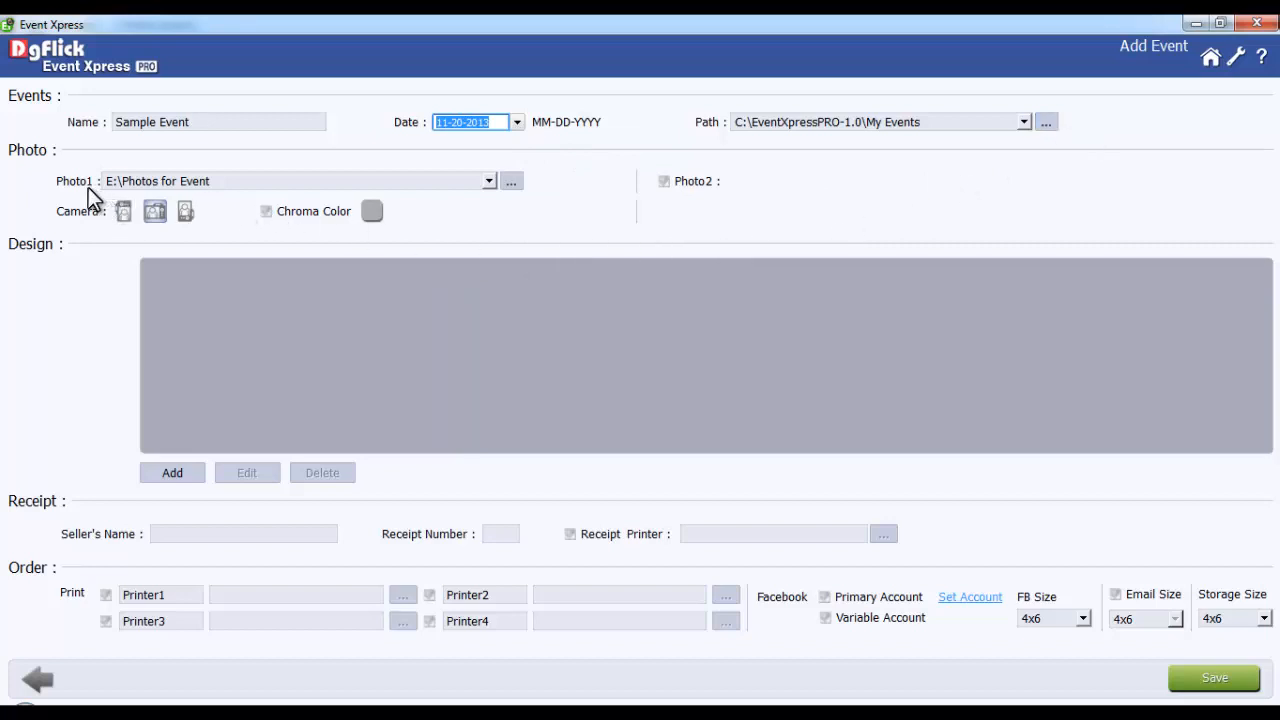
pyautogui.moveTo(511, 181)
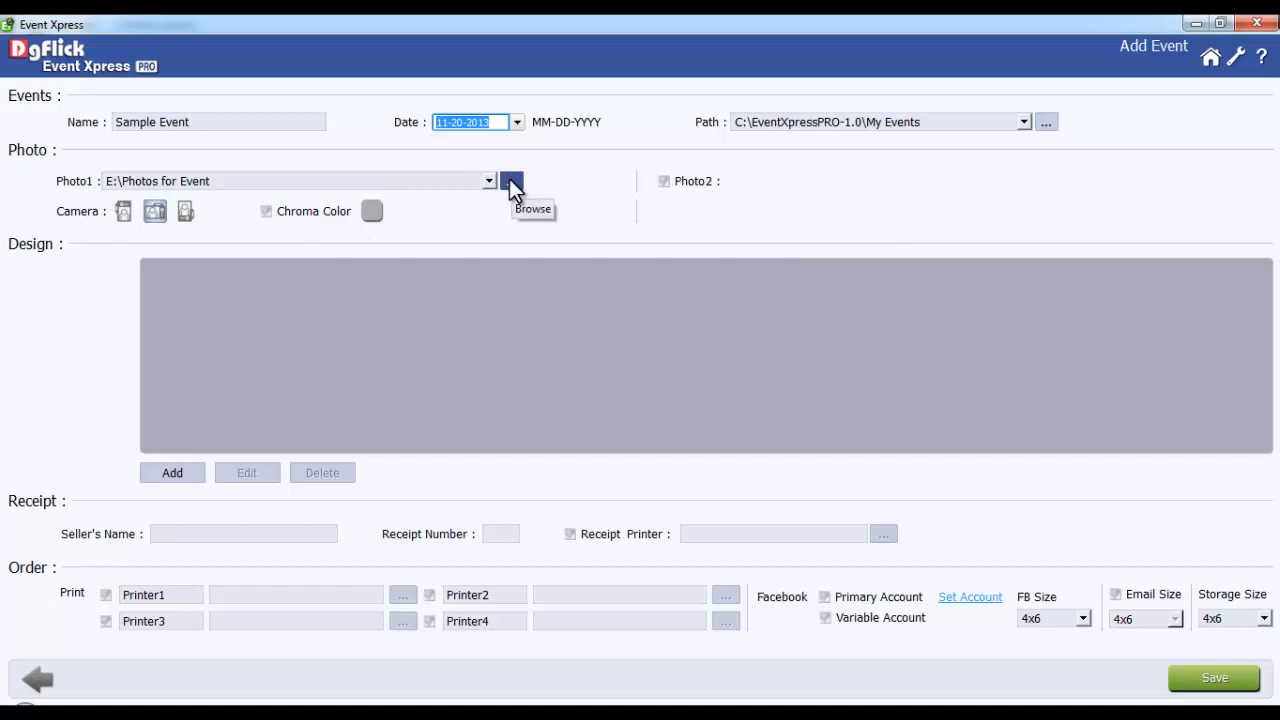
pyautogui.moveTo(667, 194)
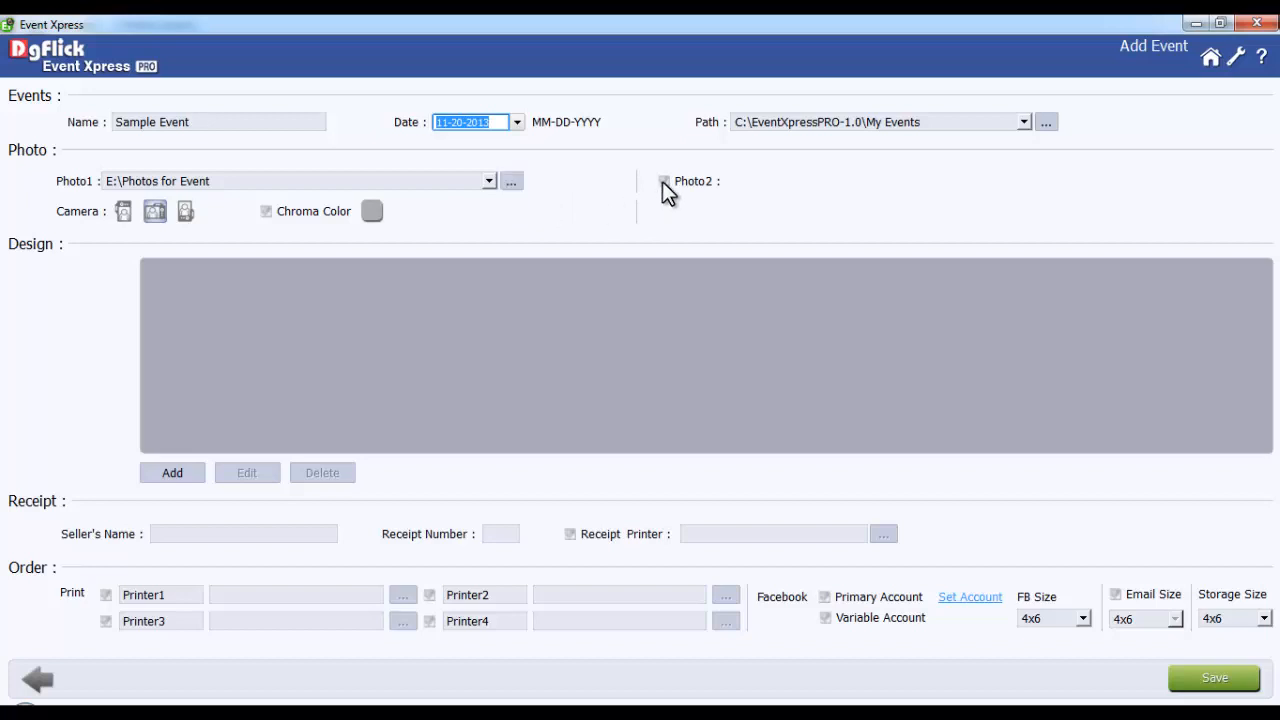
# Enable the Photo2 source, with its folder set to C:\.
pyautogui.click(664, 181)
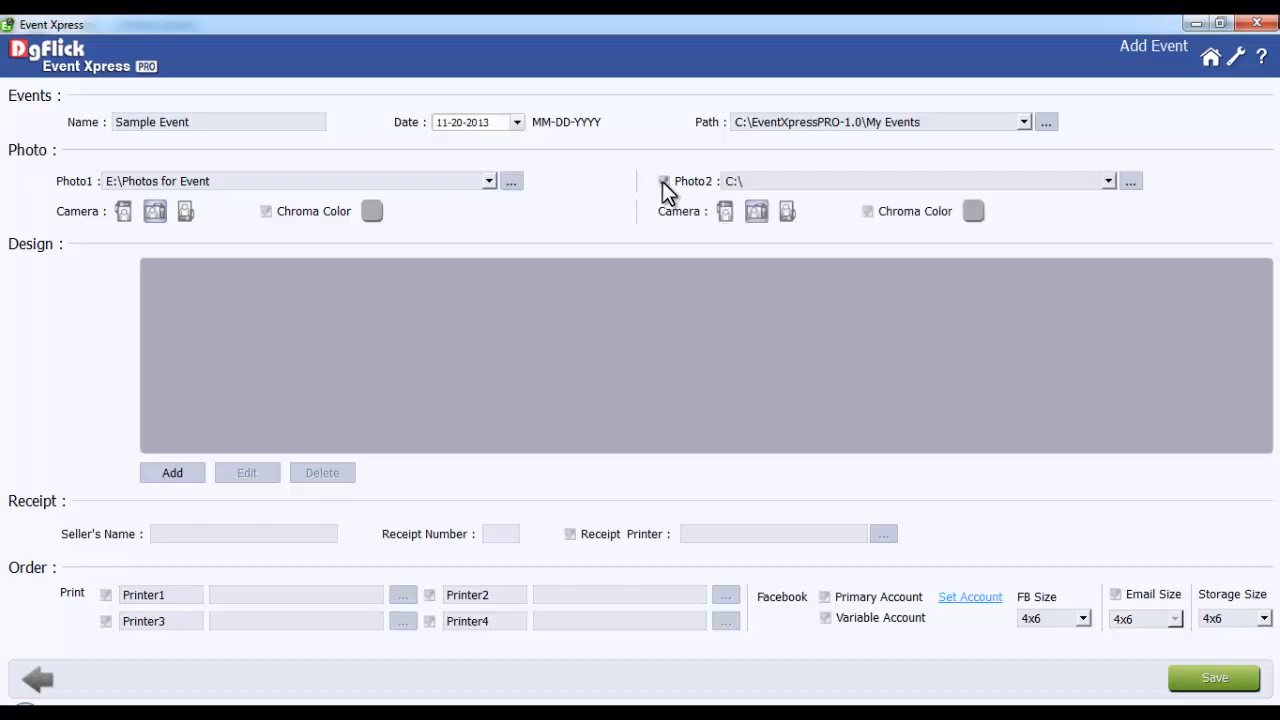
pyautogui.click(664, 181)
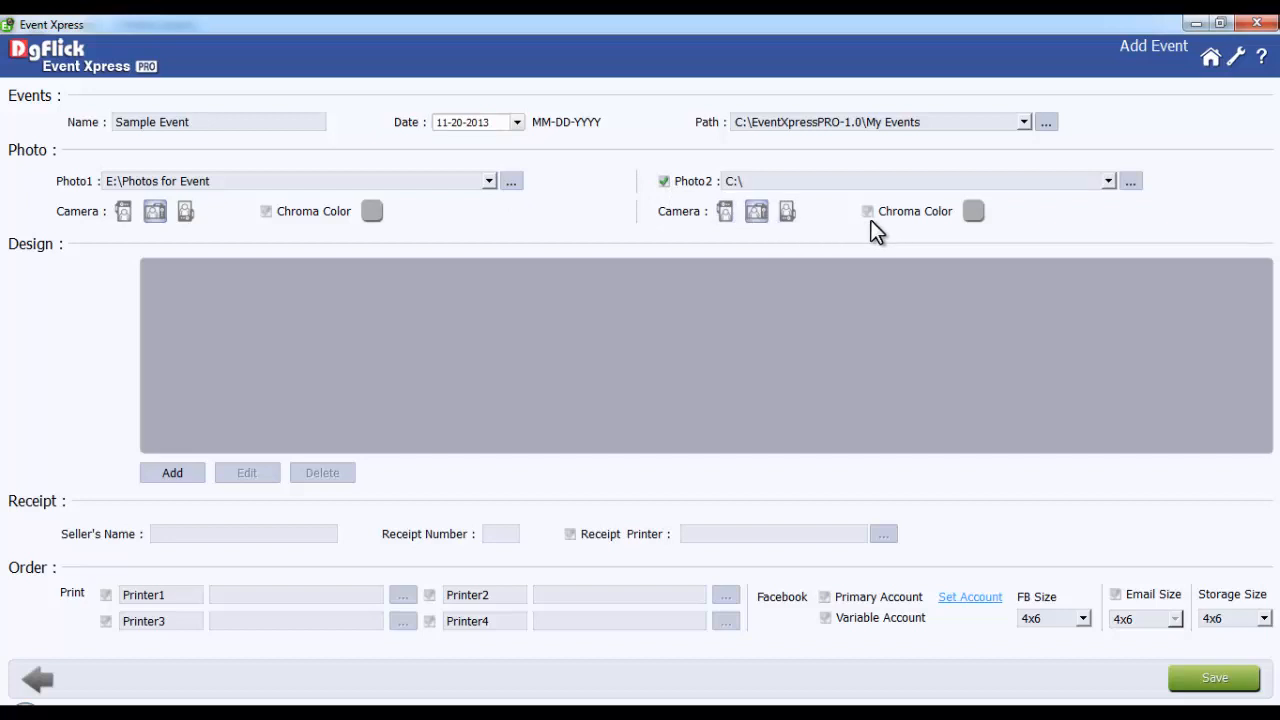
pyautogui.moveTo(757, 218)
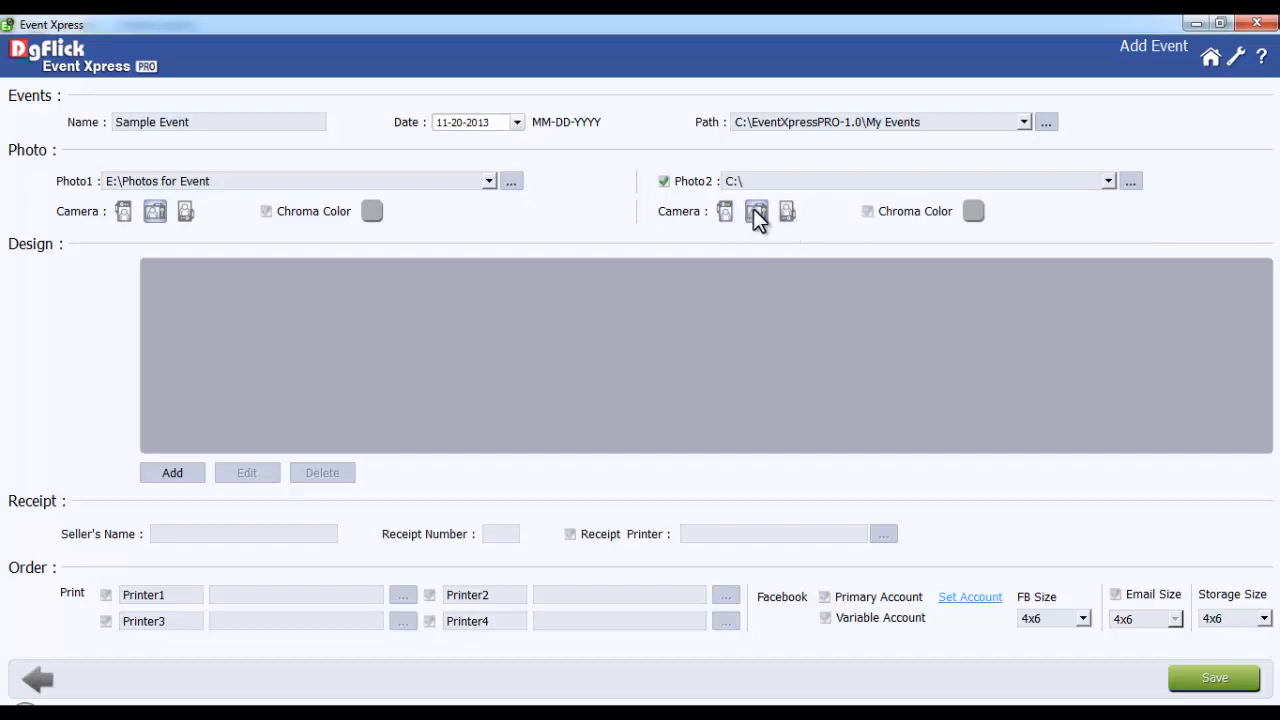
pyautogui.moveTo(210, 217)
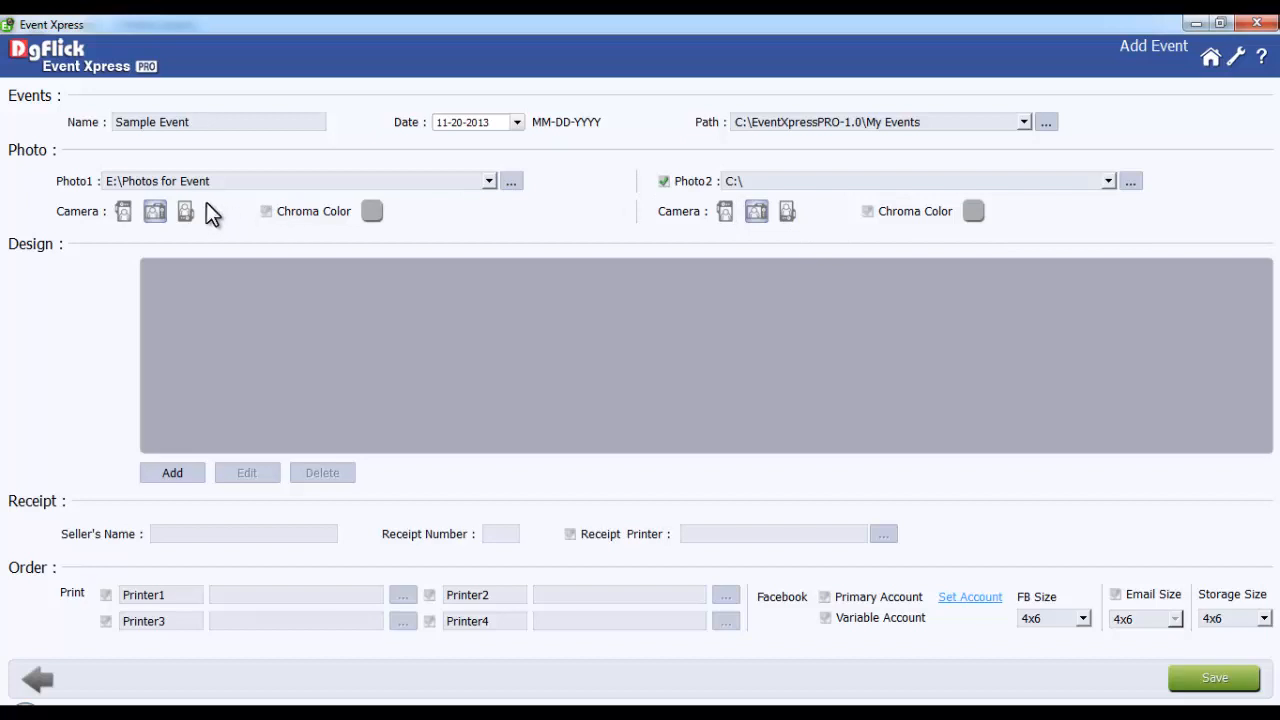
pyautogui.moveTo(72, 220)
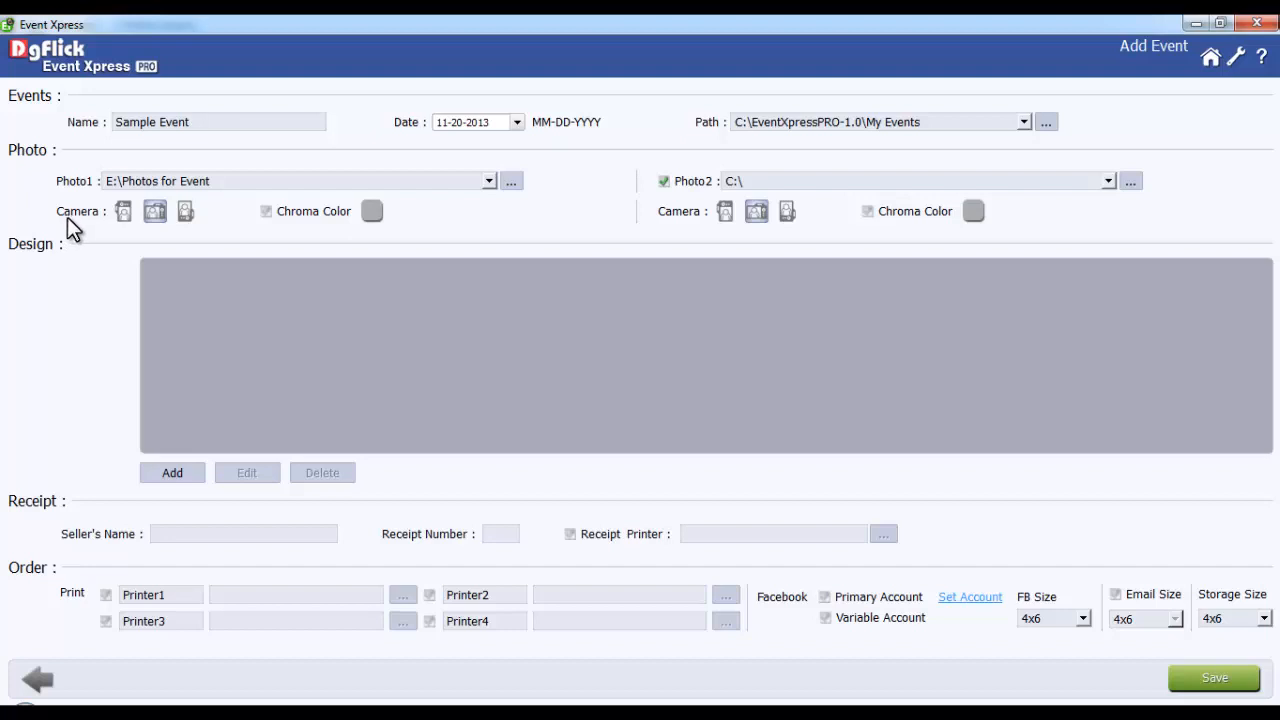
pyautogui.moveTo(176, 232)
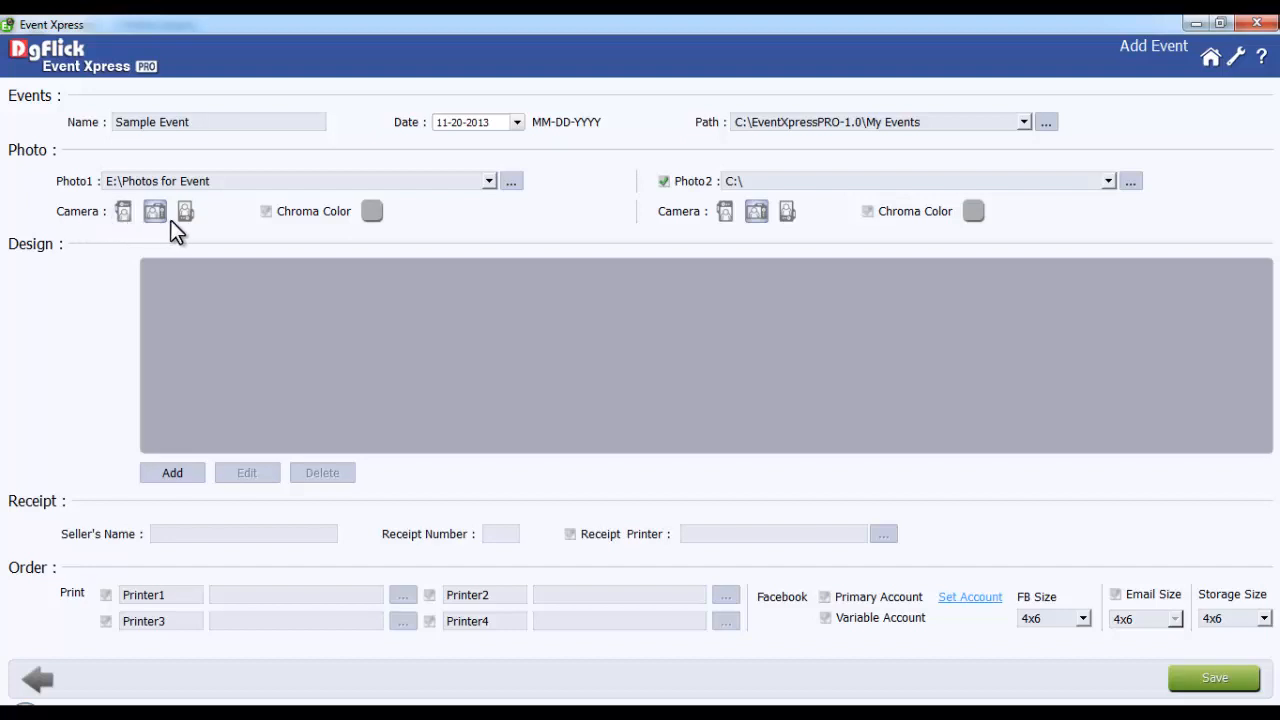
pyautogui.moveTo(197, 234)
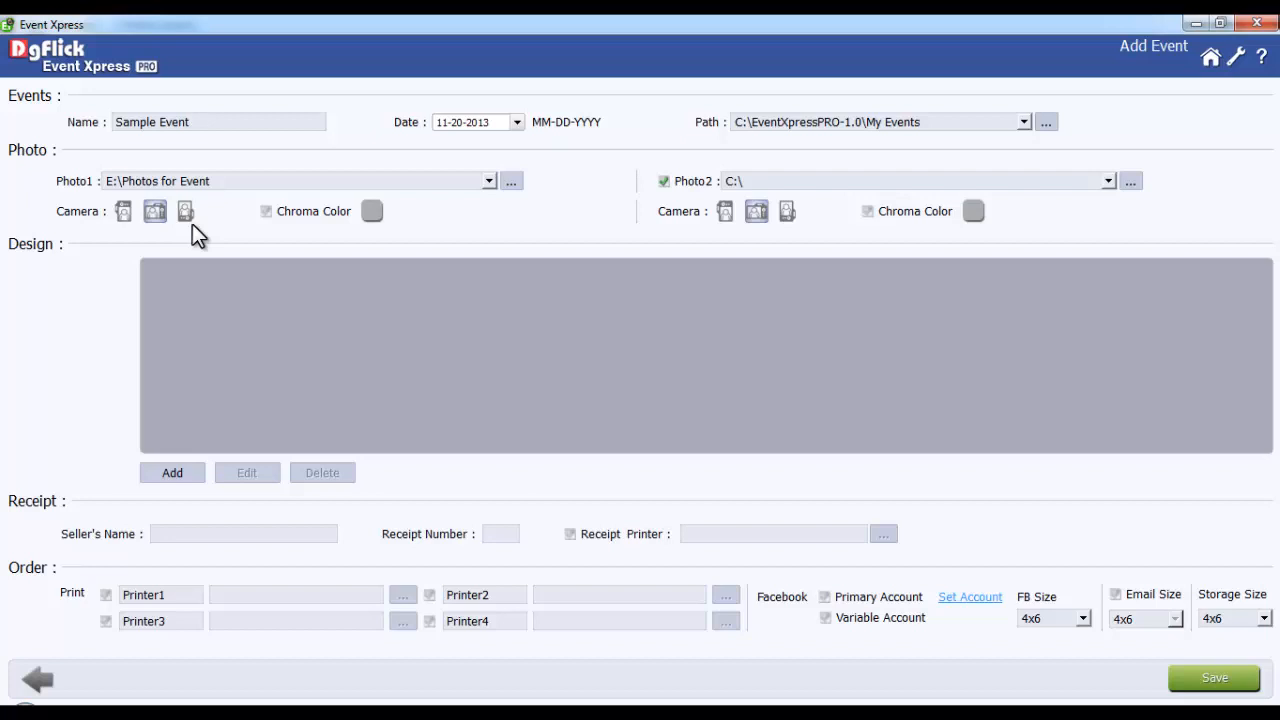
pyautogui.moveTo(185, 211)
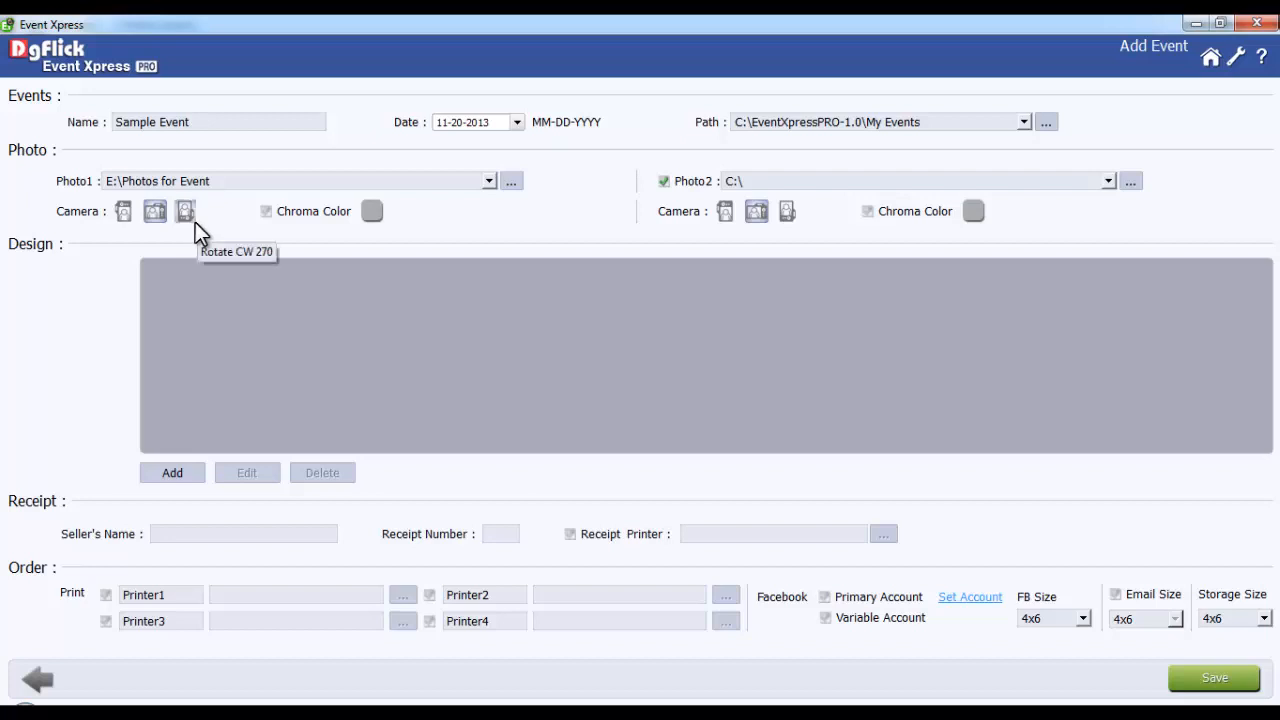
pyautogui.moveTo(268, 222)
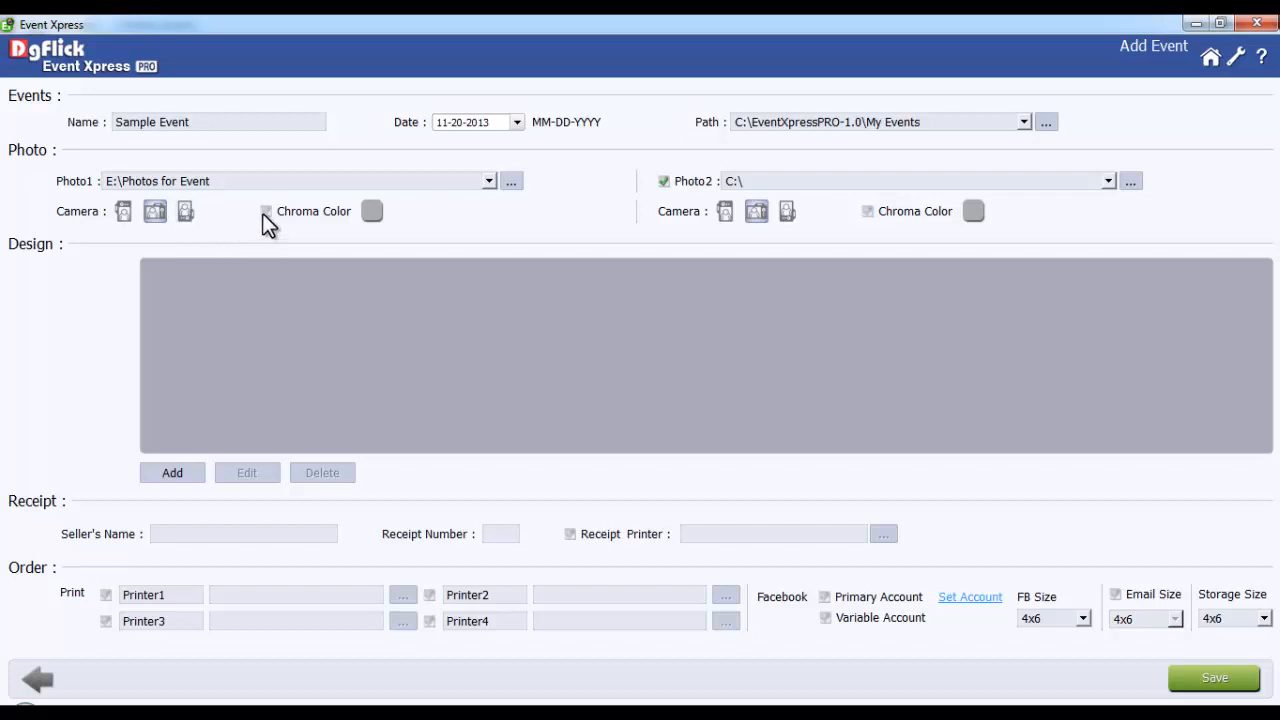
# Enable Chroma Color for Photo1 and choose green as the key colour.
pyautogui.click(266, 211)
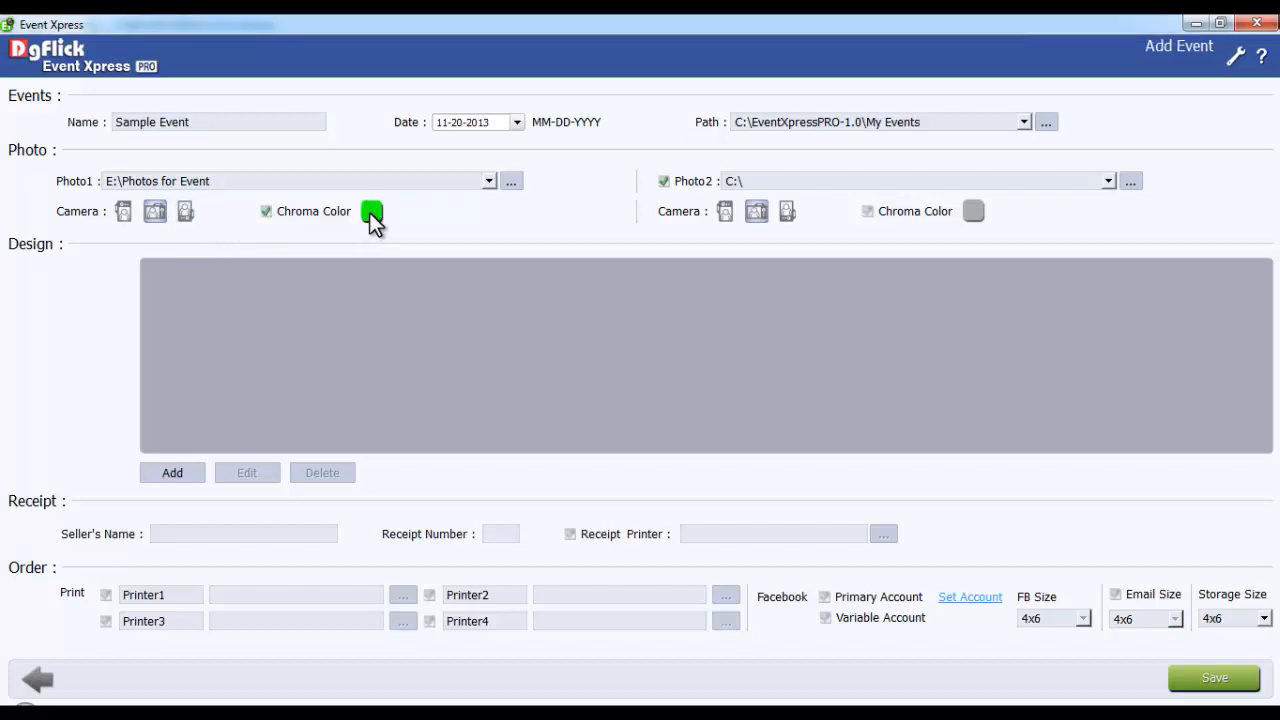
pyautogui.click(371, 211)
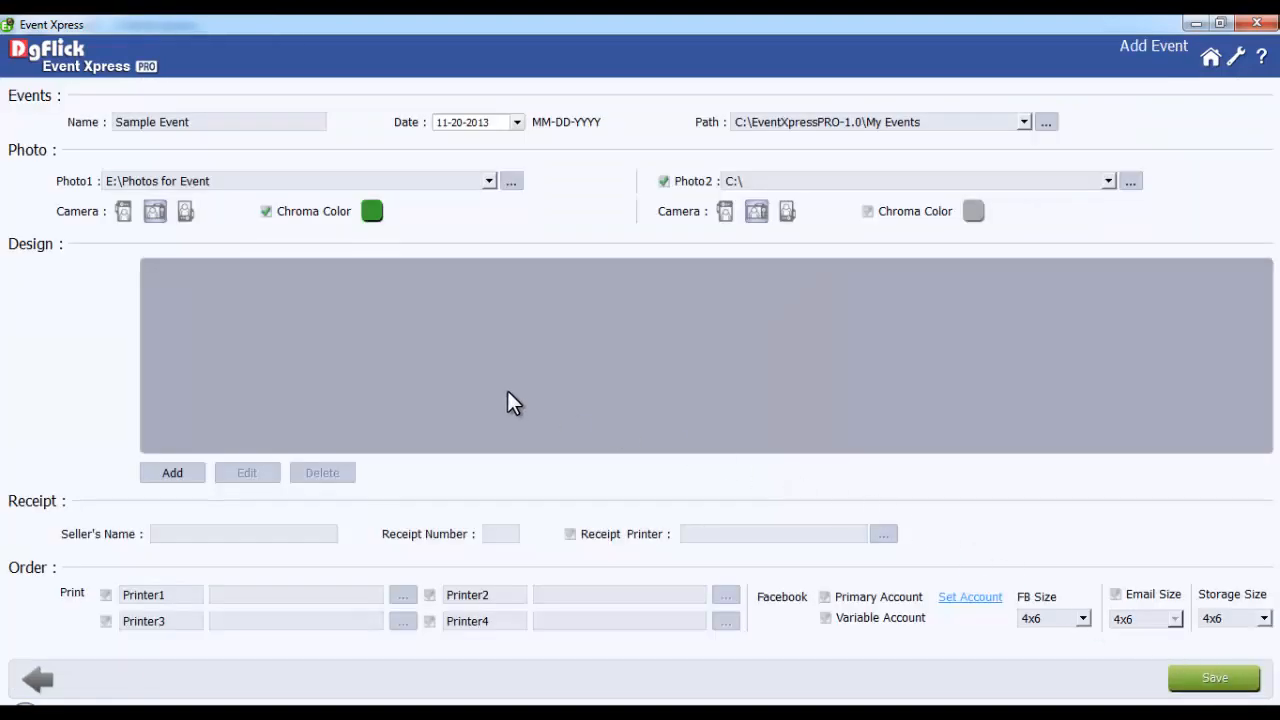
# Add portrait templates from the Select Designs gallery, including the red-backdrop design.
pyautogui.click(171, 472)
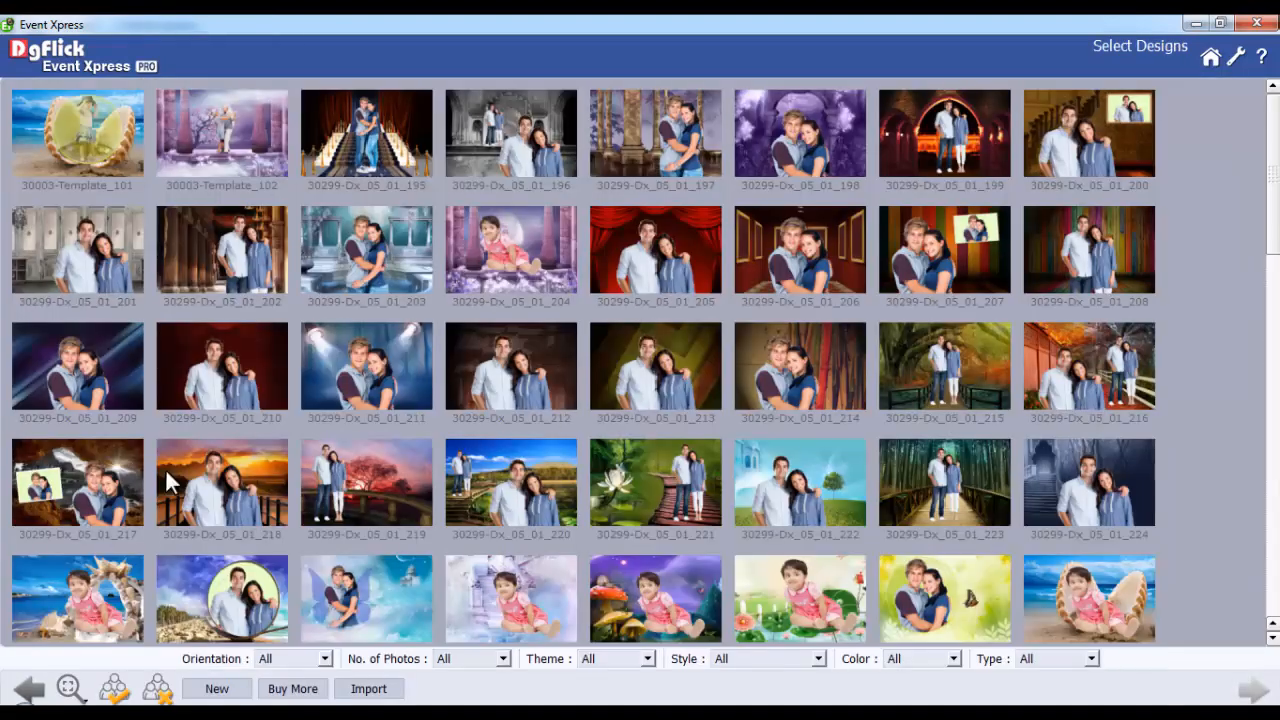
pyautogui.scroll(-3)
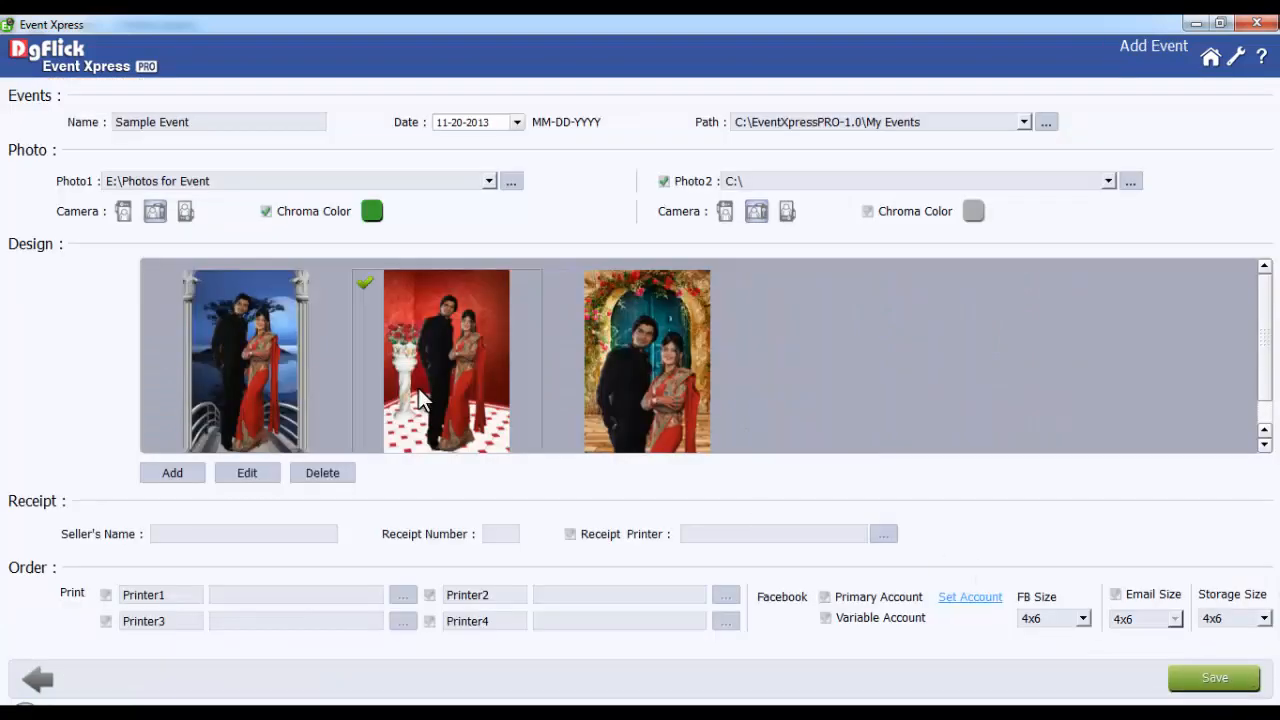
pyautogui.click(322, 472)
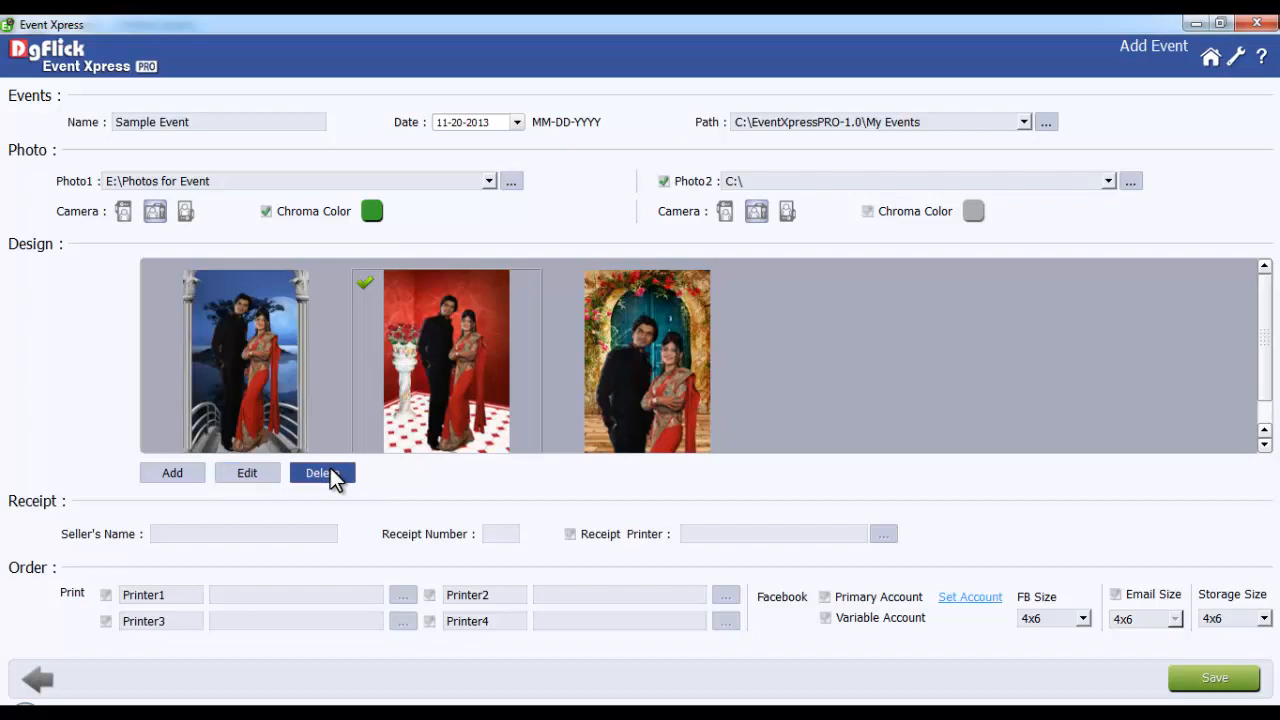
pyautogui.moveTo(97, 510)
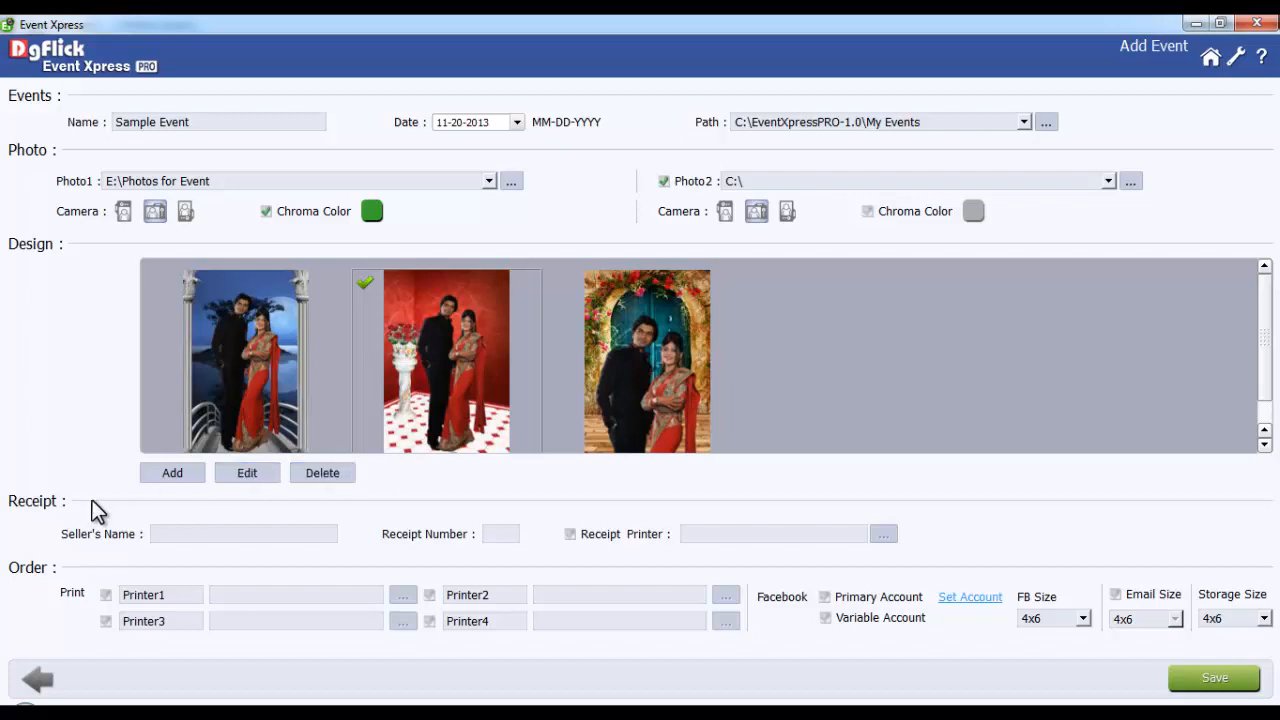
# Finish seller name XYZ and set the receipt printer to Microsoft XPS Document Writer.
pyautogui.write('XYZ')
pyautogui.write('101')
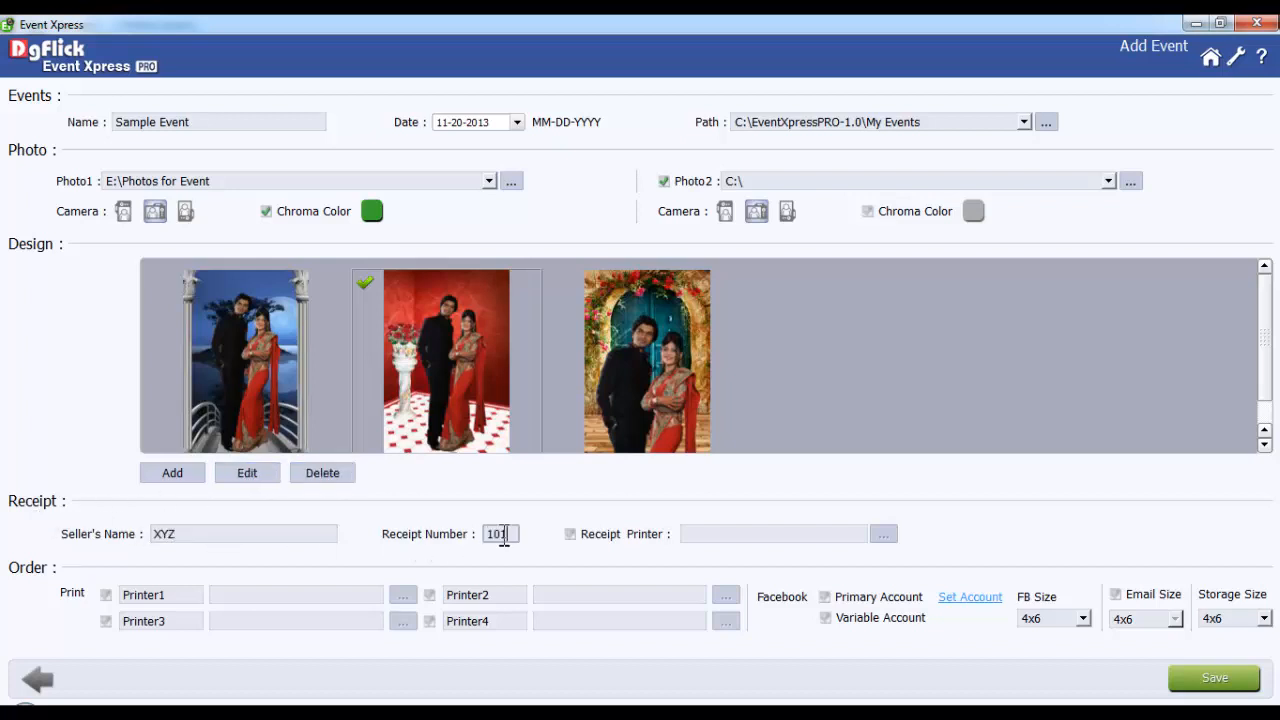
pyautogui.click(570, 533)
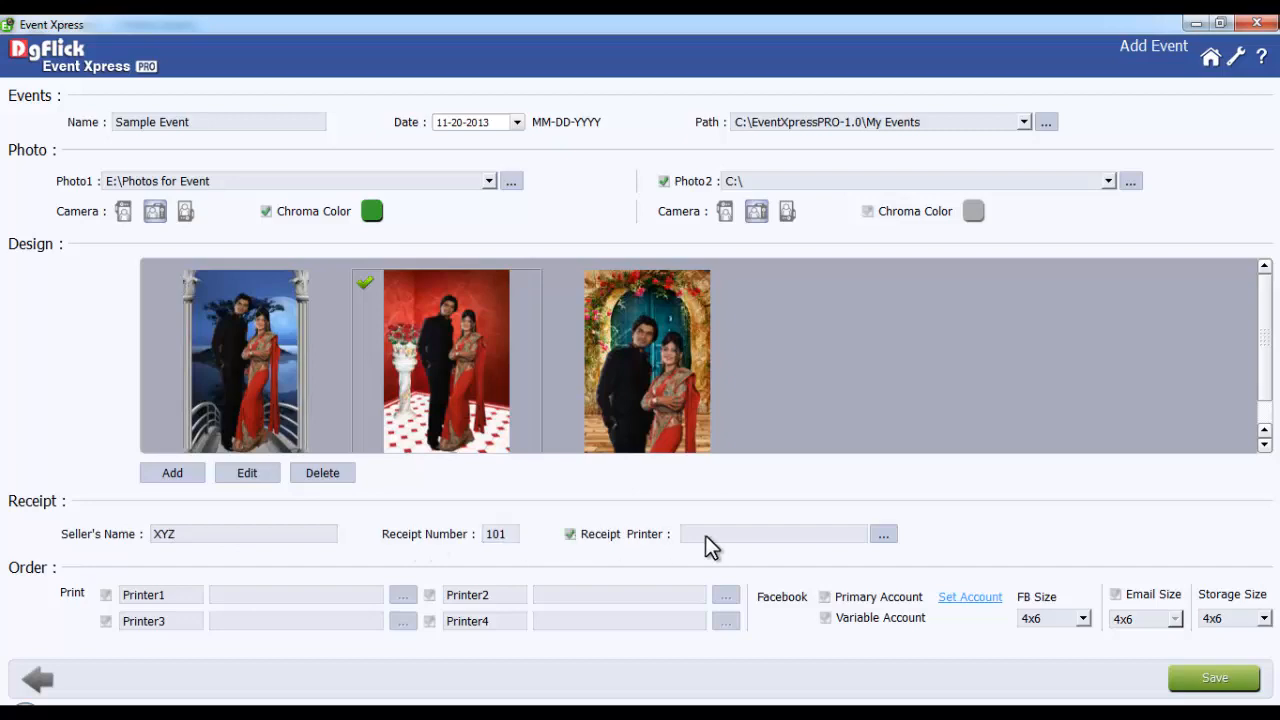
pyautogui.click(882, 533)
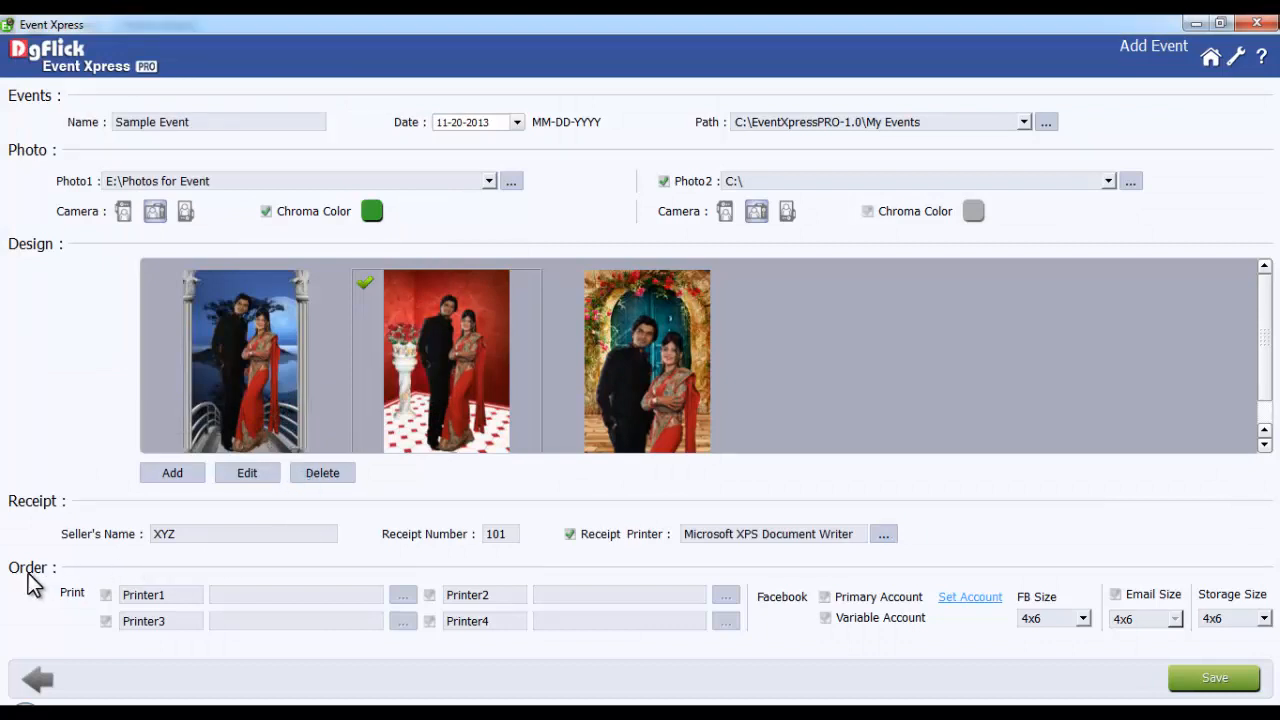
pyautogui.moveTo(79, 607)
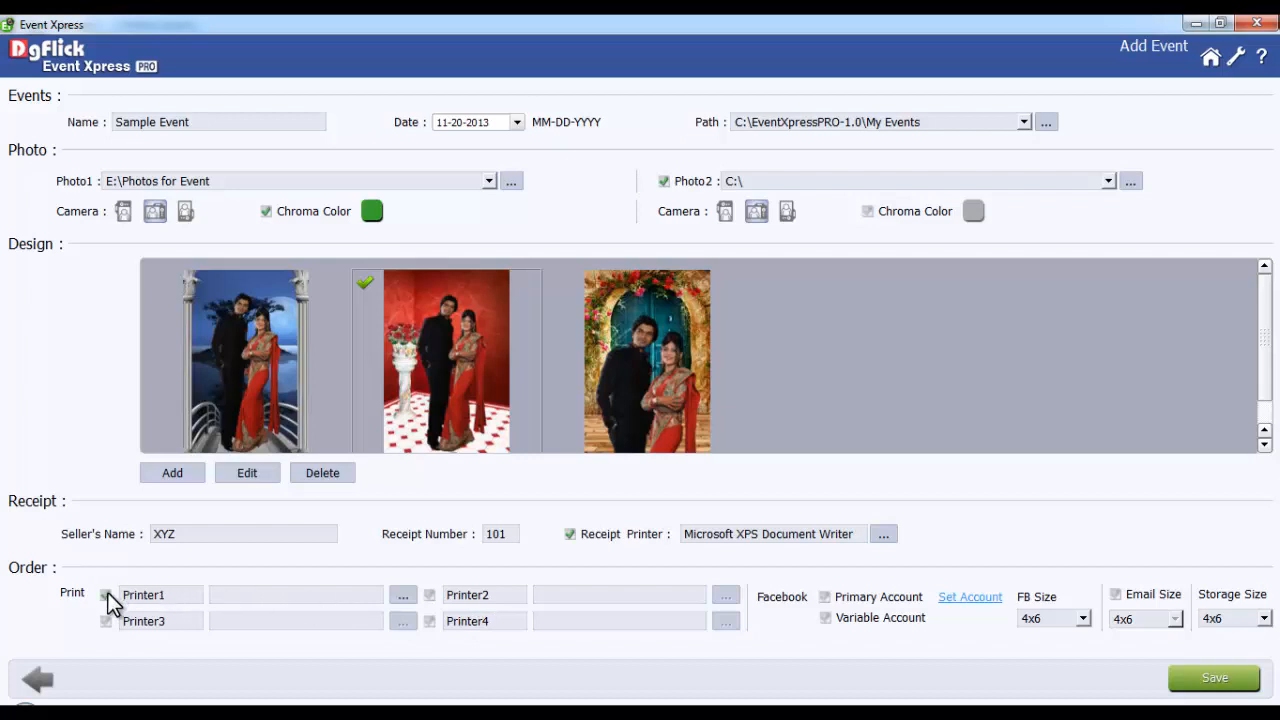
# Enable Printer1 and set it to Microsoft XPS Document Writer.
pyautogui.click(106, 595)
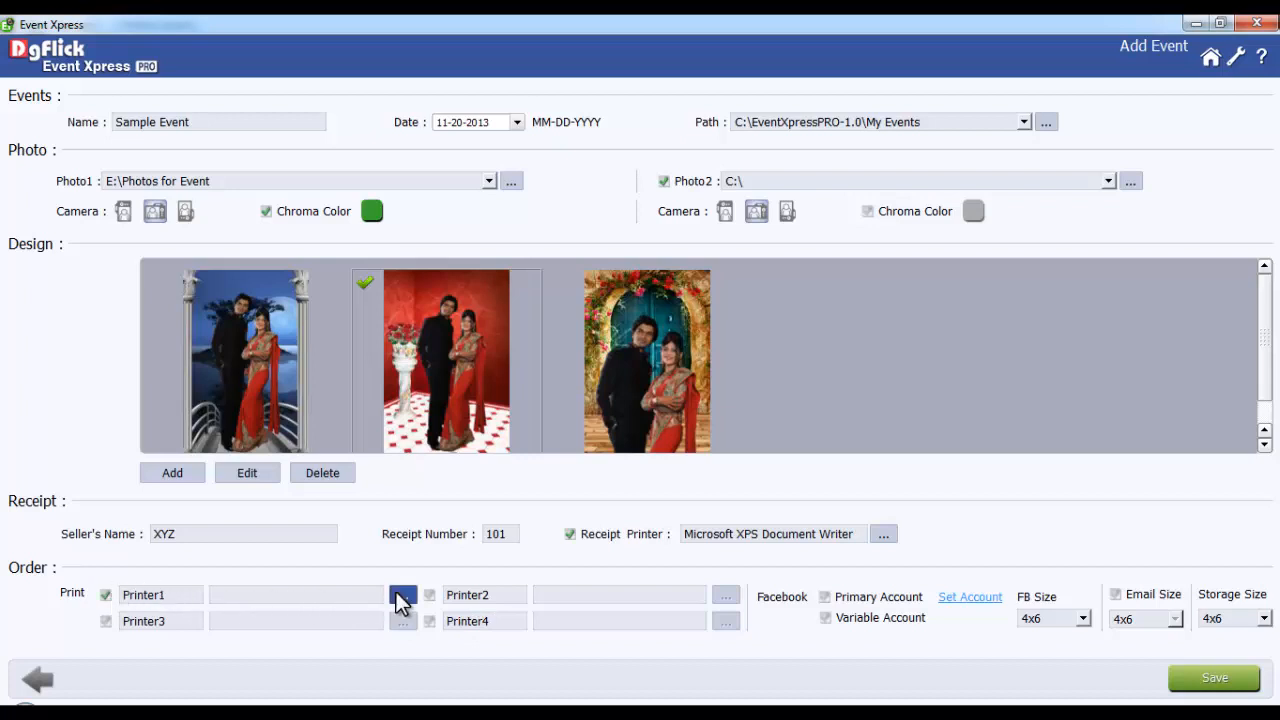
pyautogui.click(403, 595)
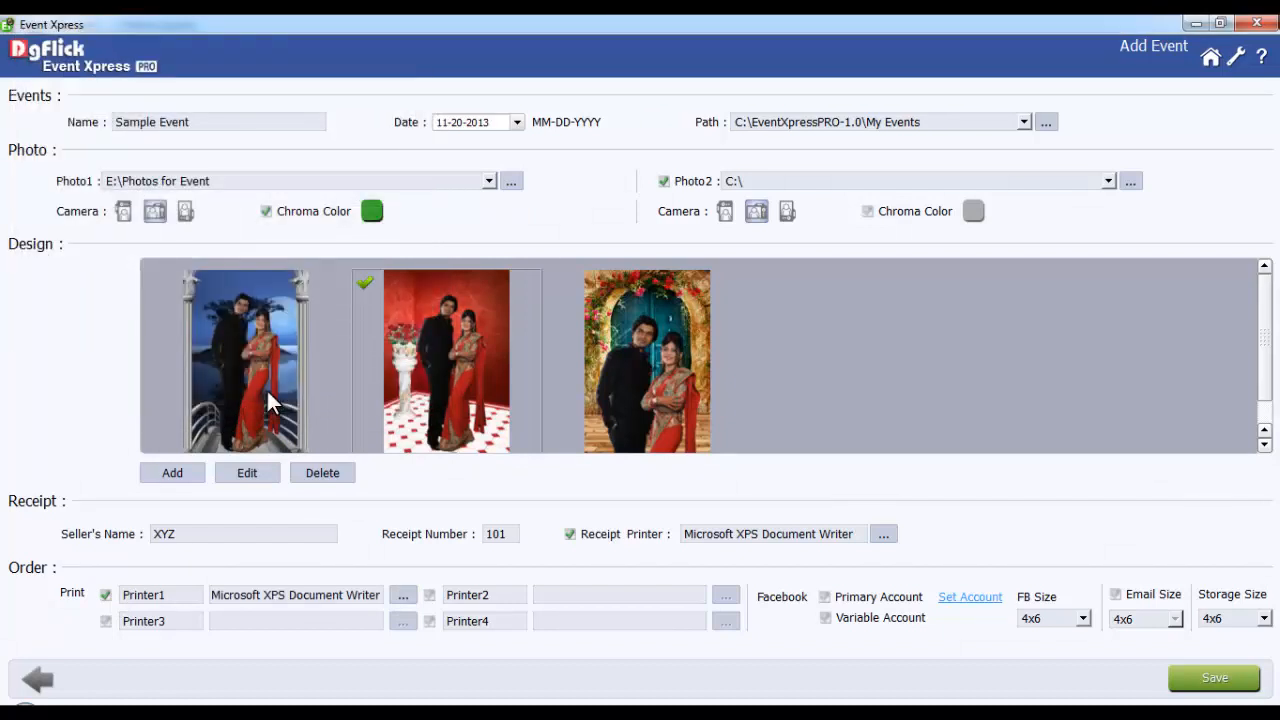
pyautogui.moveTo(530, 567)
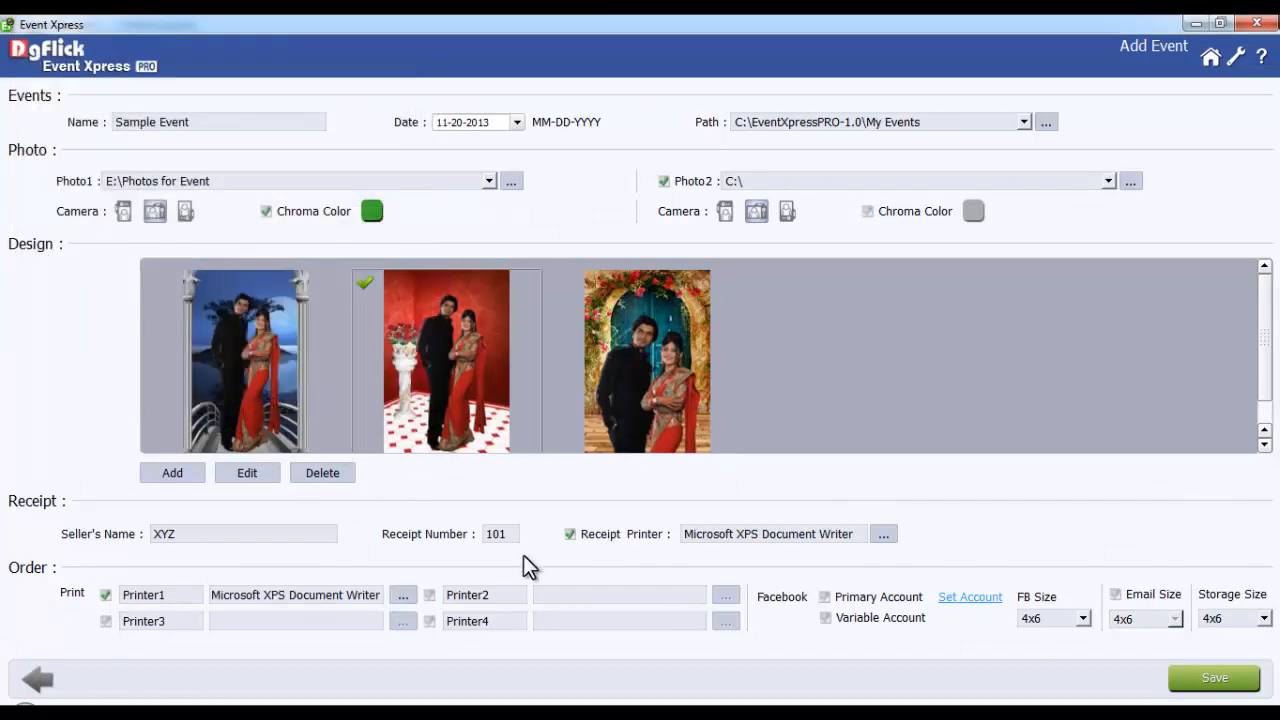
pyautogui.moveTo(783, 616)
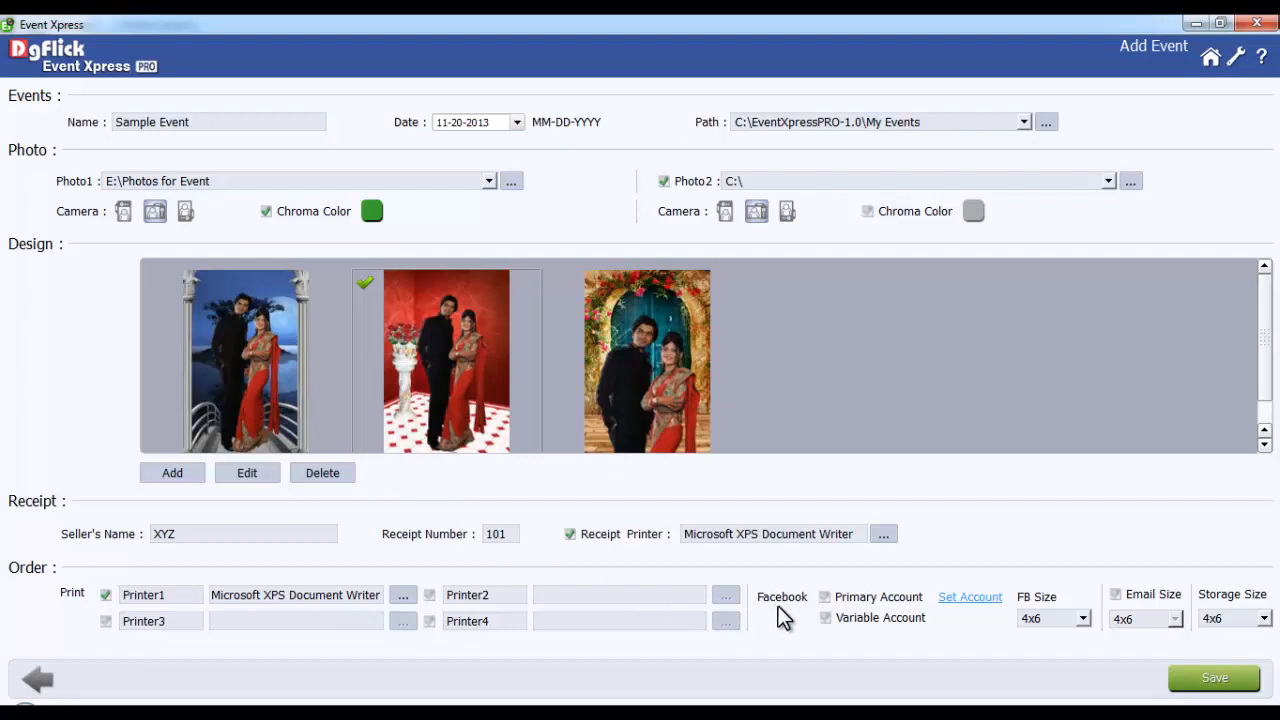
pyautogui.moveTo(877, 614)
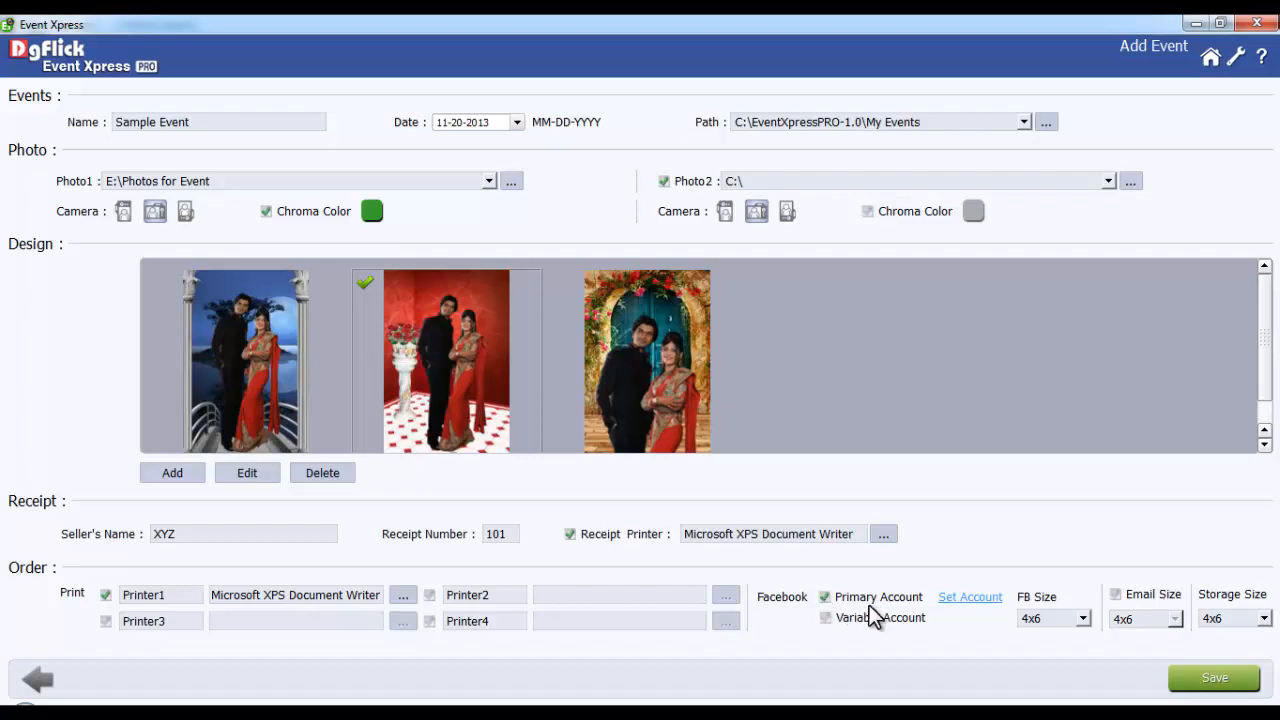
pyautogui.moveTo(900, 617)
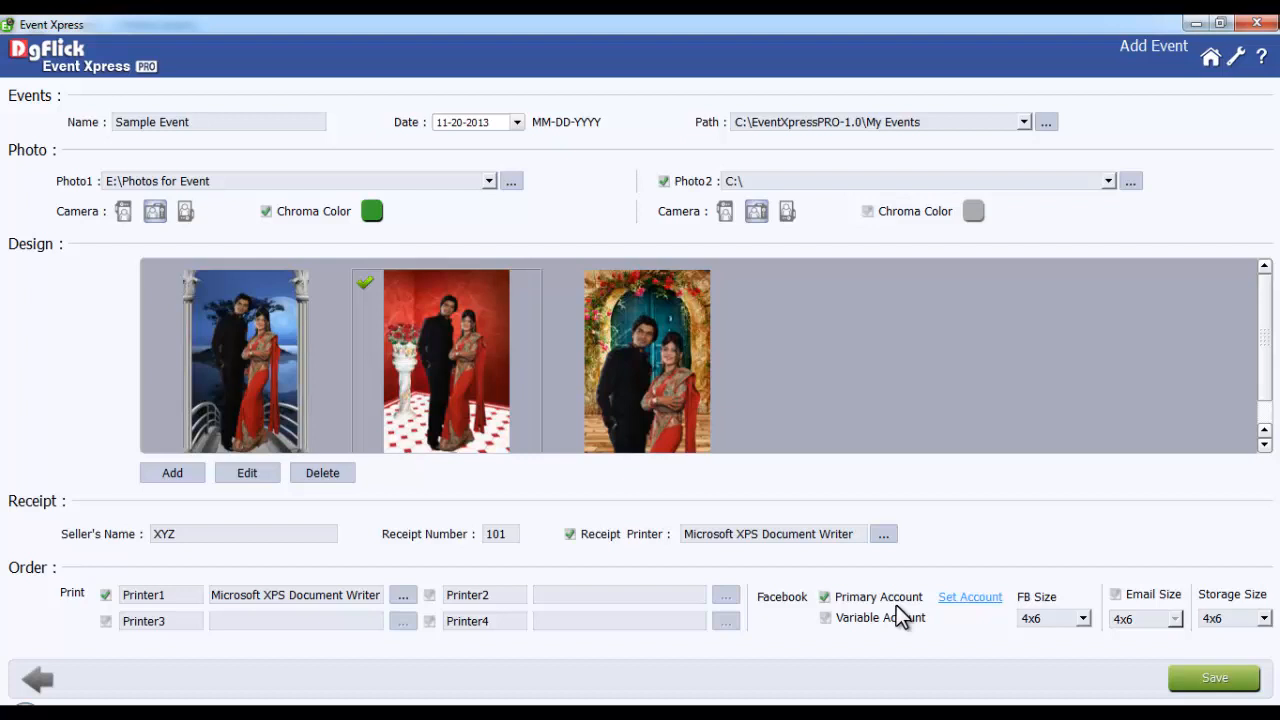
pyautogui.moveTo(970, 597)
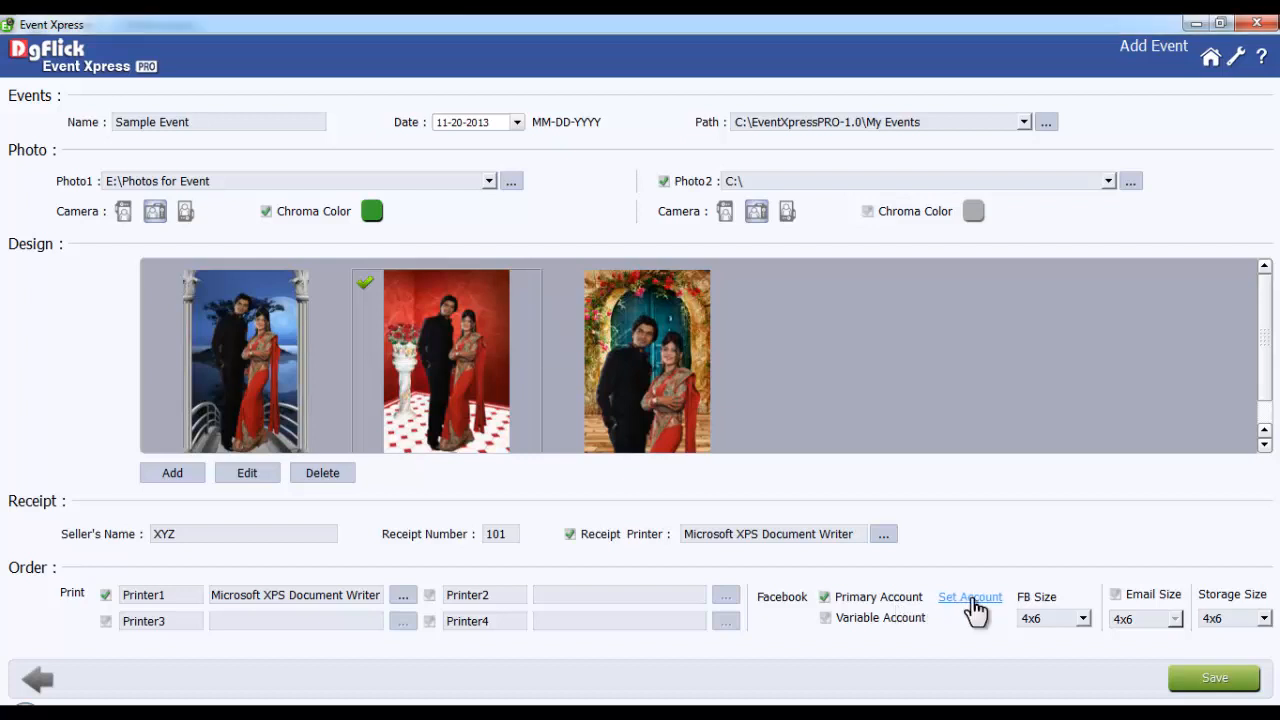
pyautogui.click(970, 596)
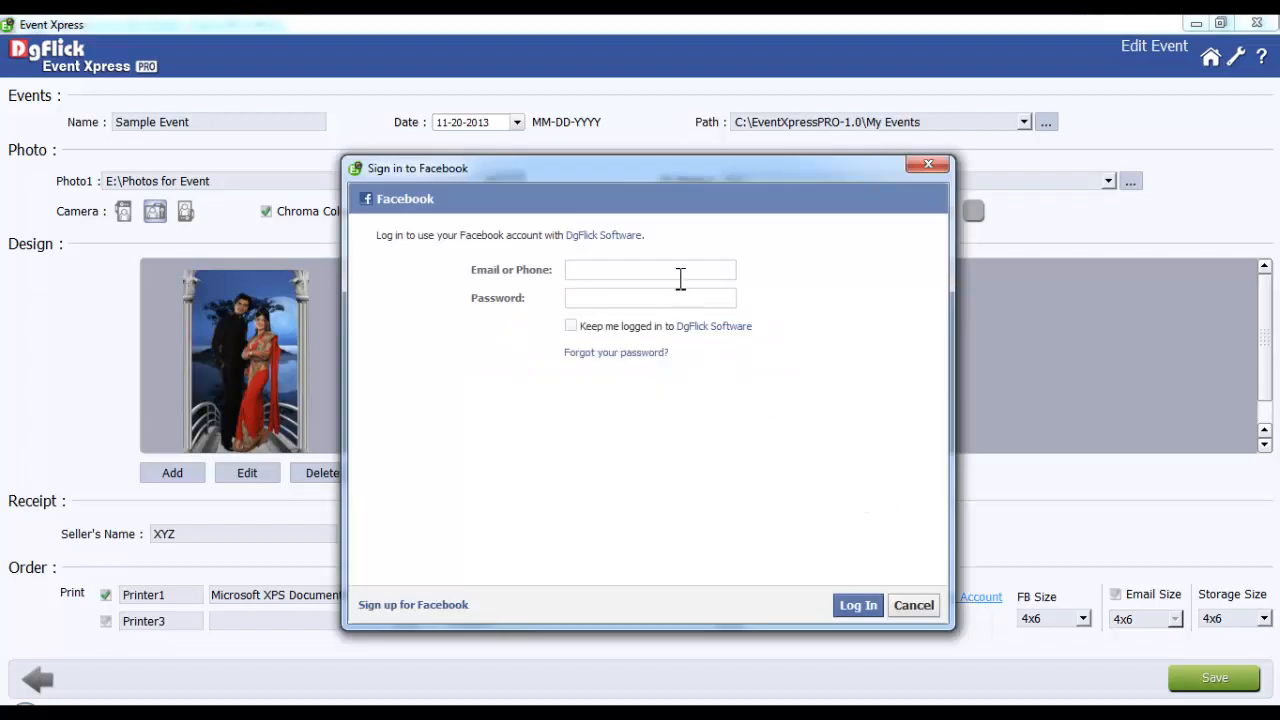
pyautogui.click(650, 270)
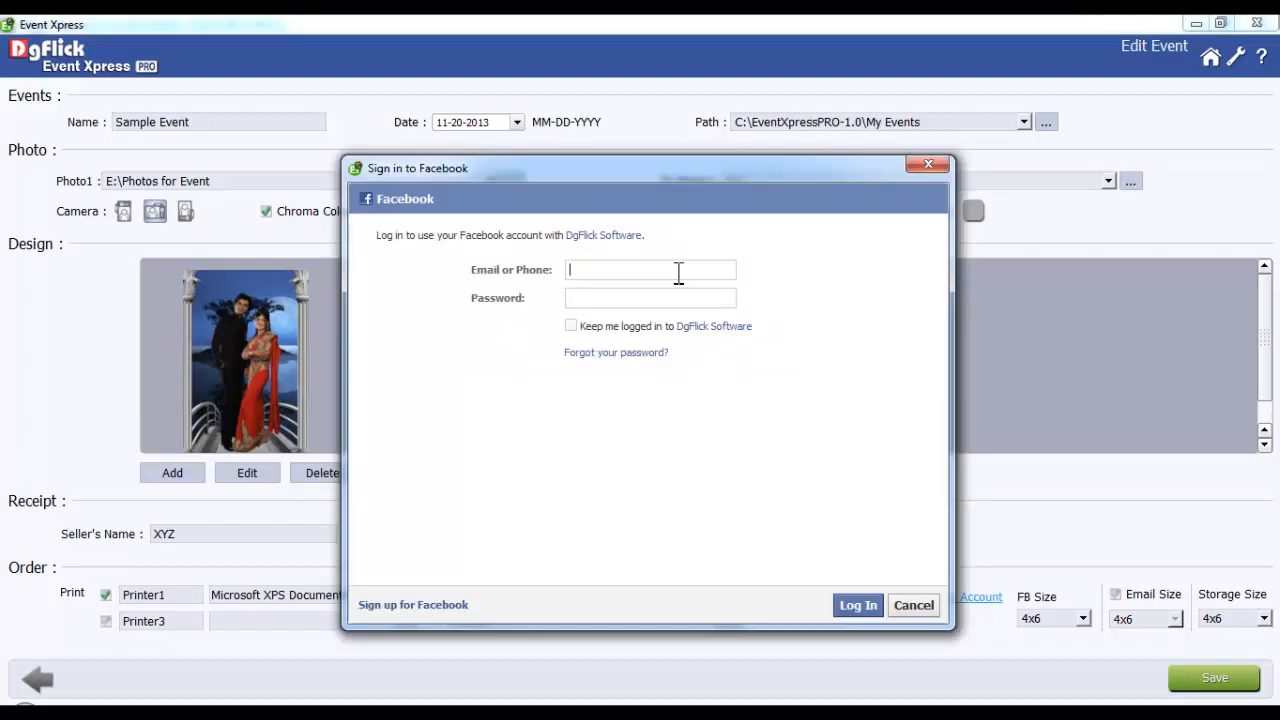
pyautogui.click(912, 605)
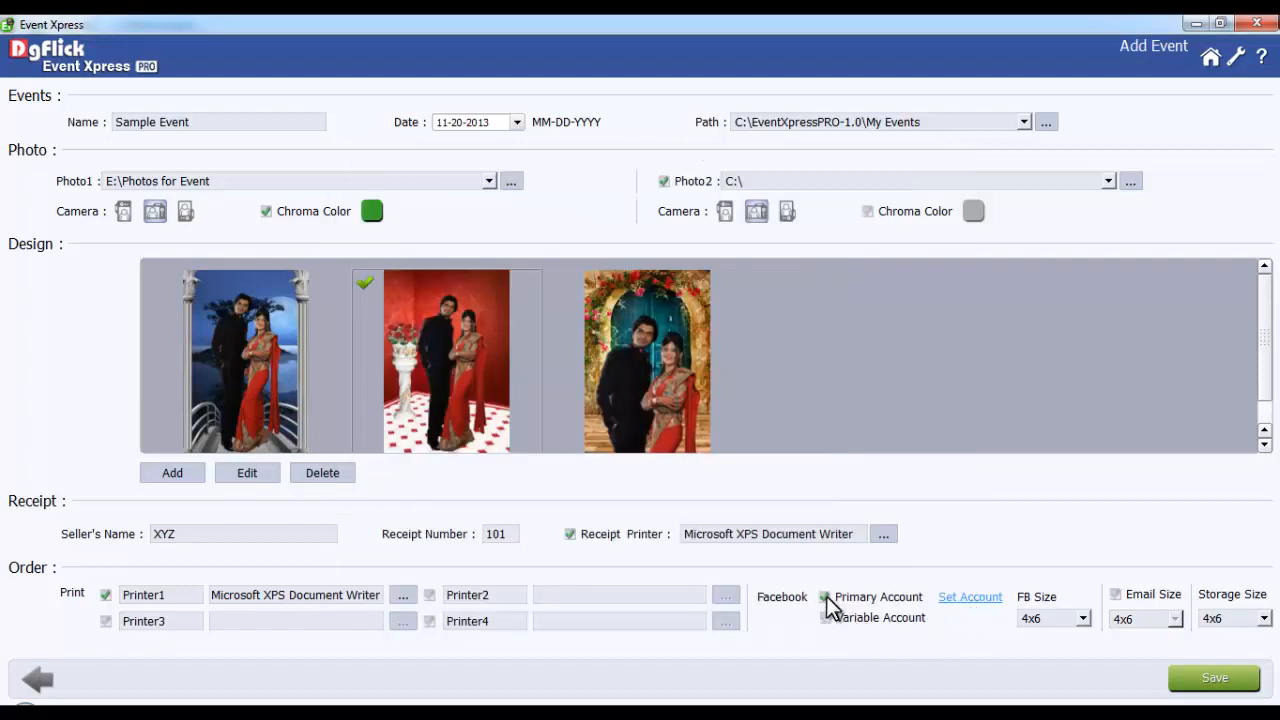
# Switch Facebook posting from the primary account to the variable account.
pyautogui.click(826, 617)
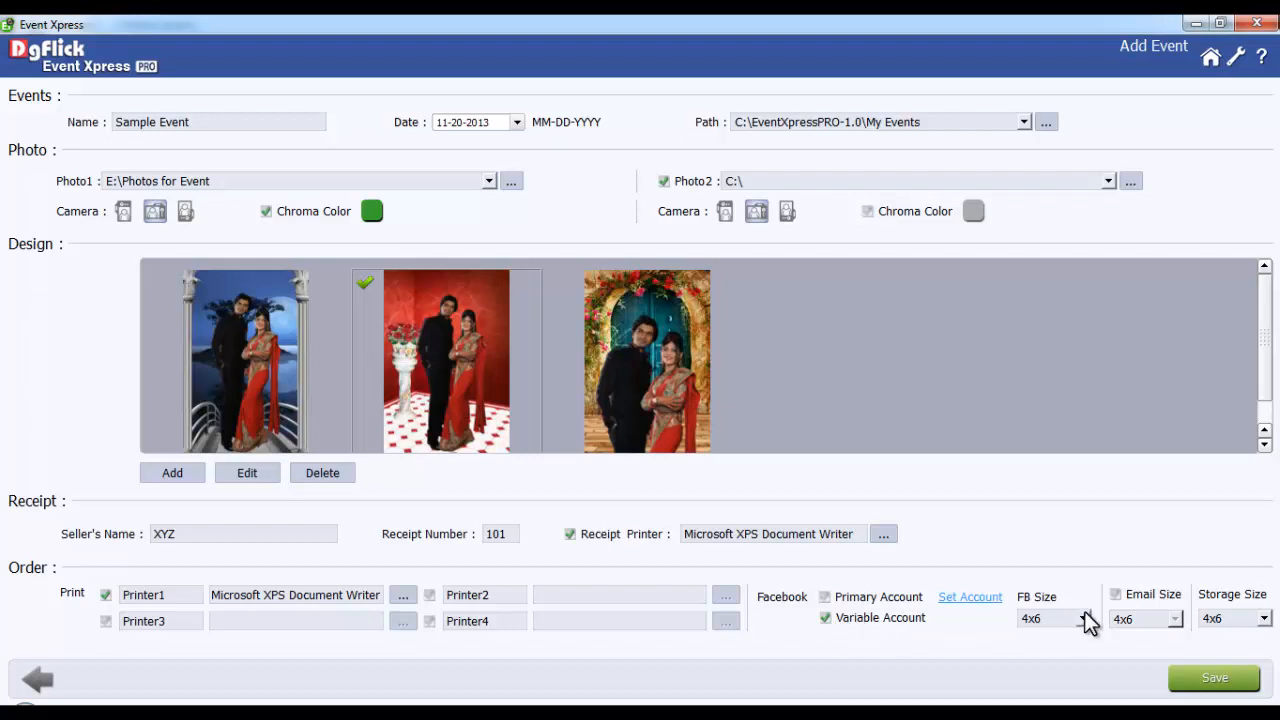
pyautogui.click(1075, 618)
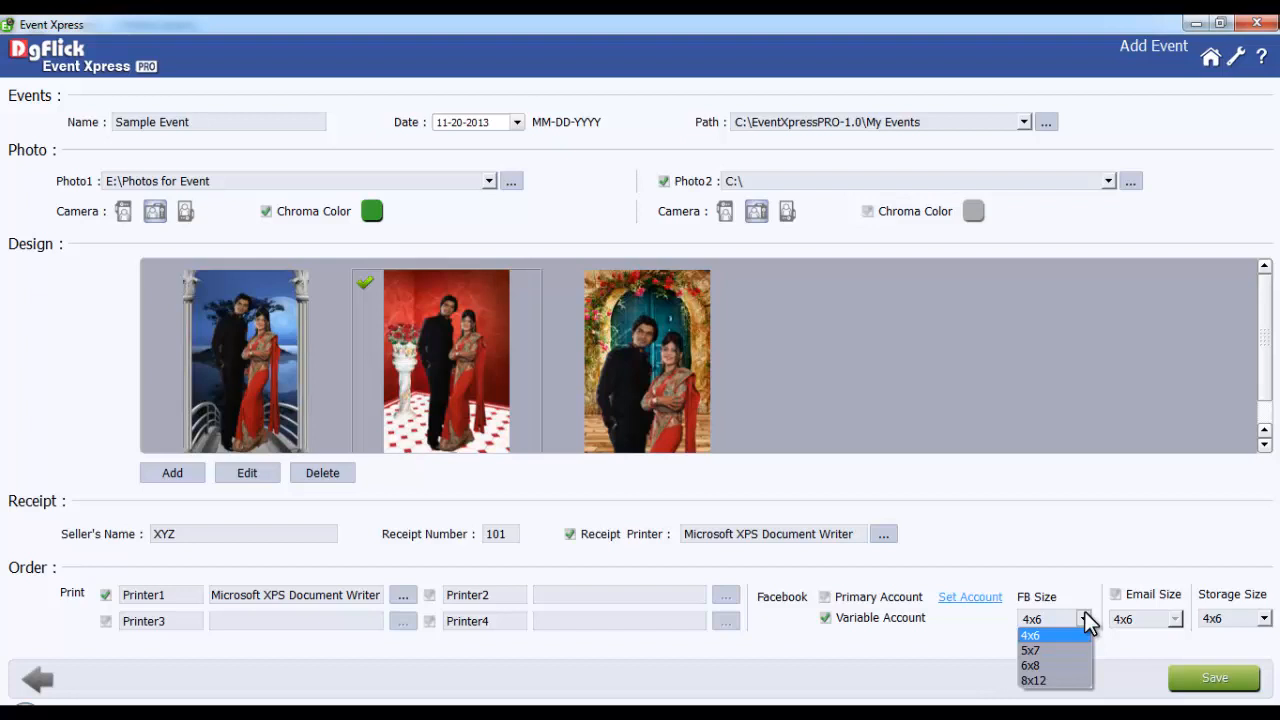
pyautogui.moveTo(1040, 650)
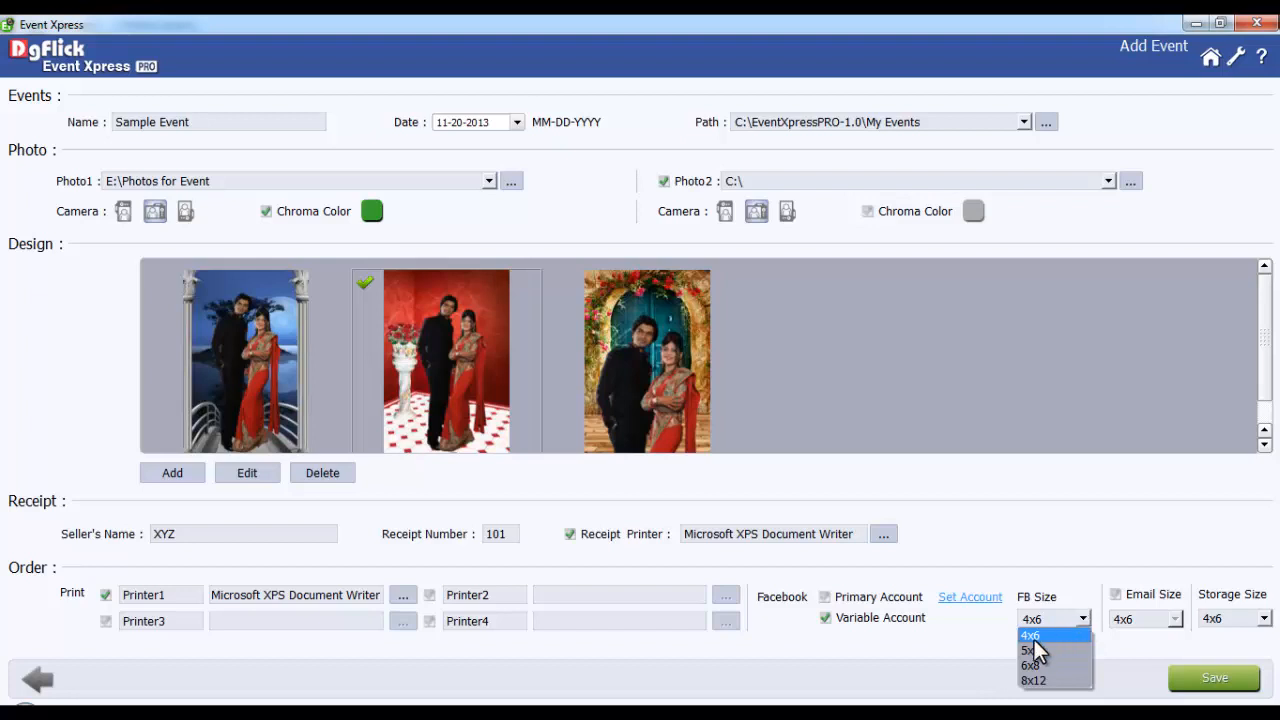
# Set Facebook, email and storage sizes to 4x6, enabling email output.
pyautogui.click(1031, 635)
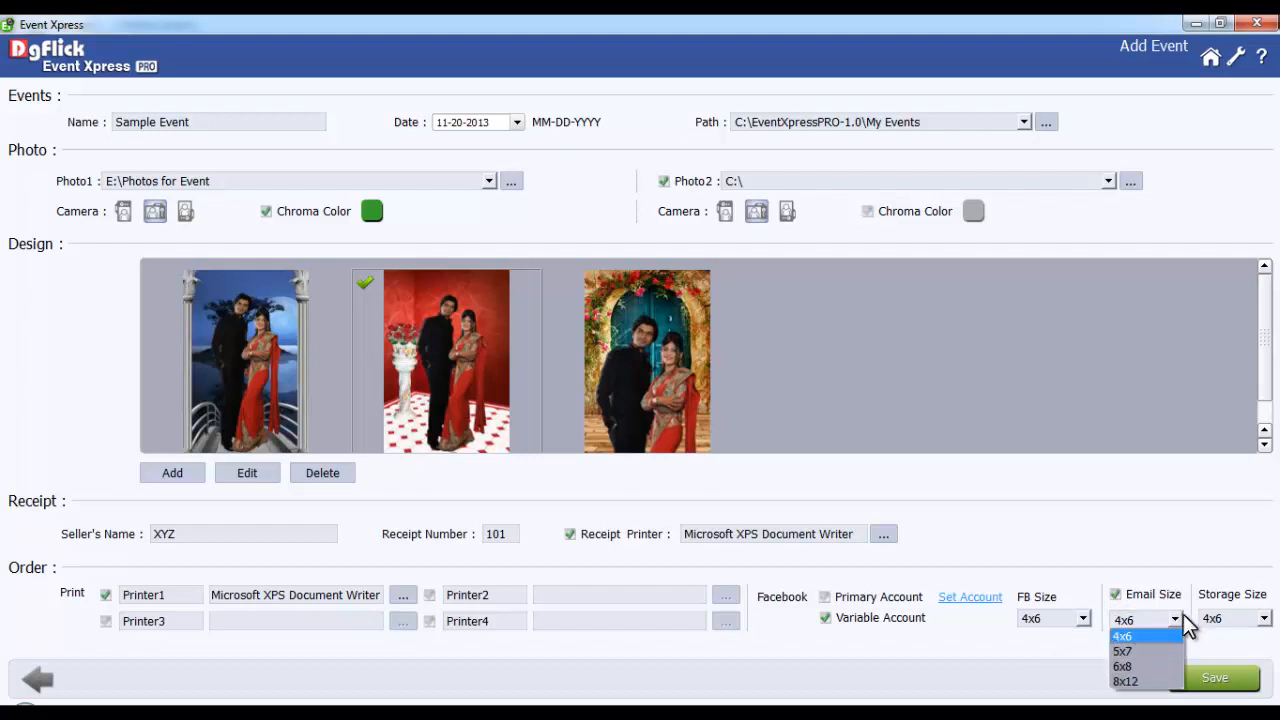
pyautogui.click(1122, 636)
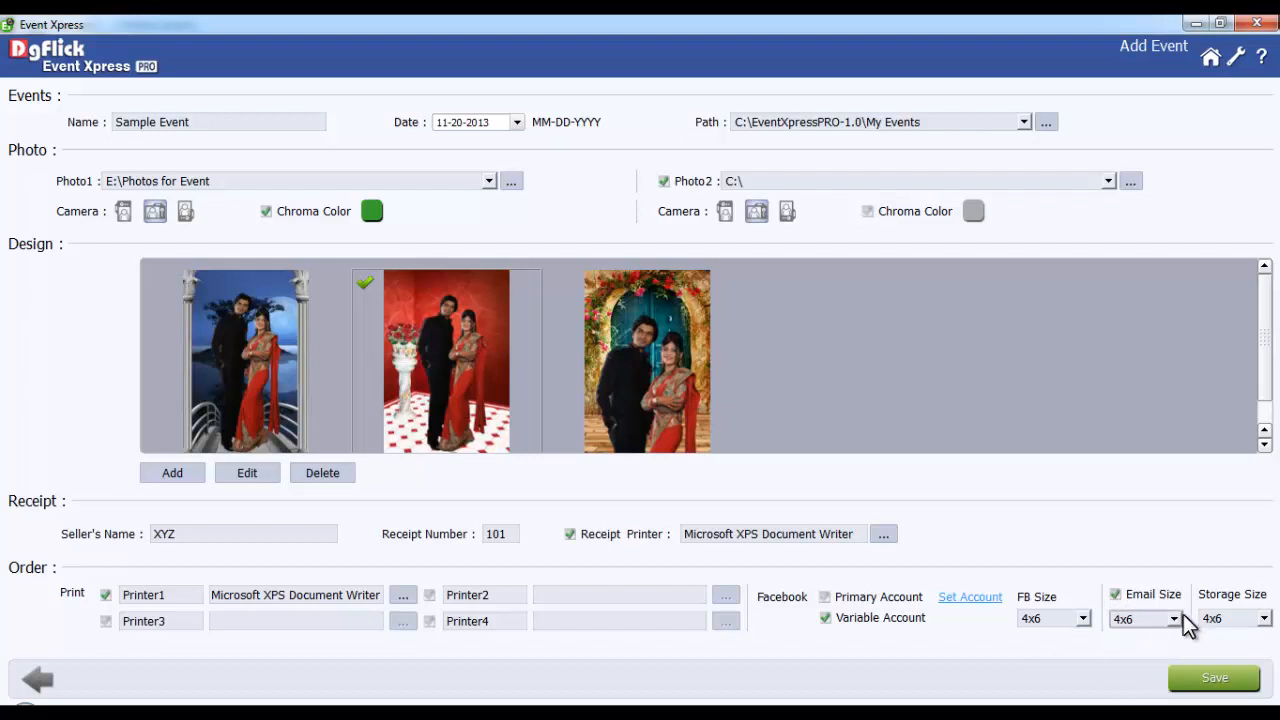
pyautogui.moveTo(1240, 610)
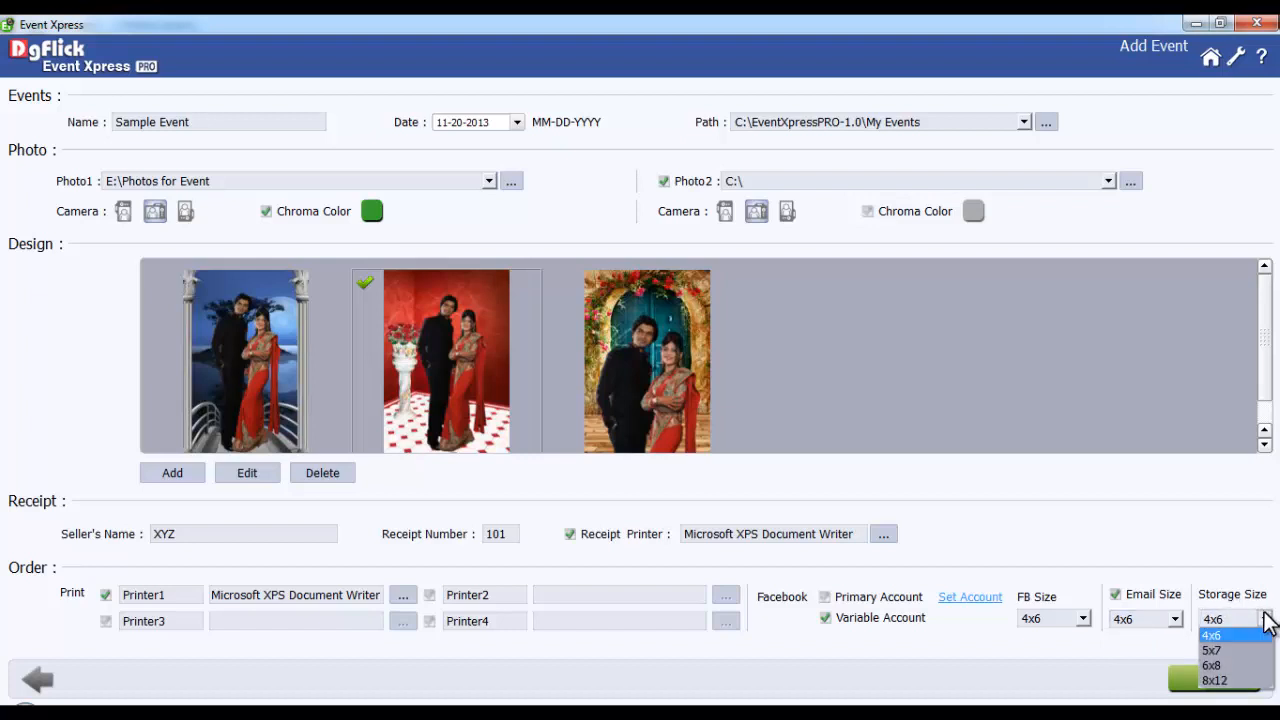
pyautogui.click(1212, 619)
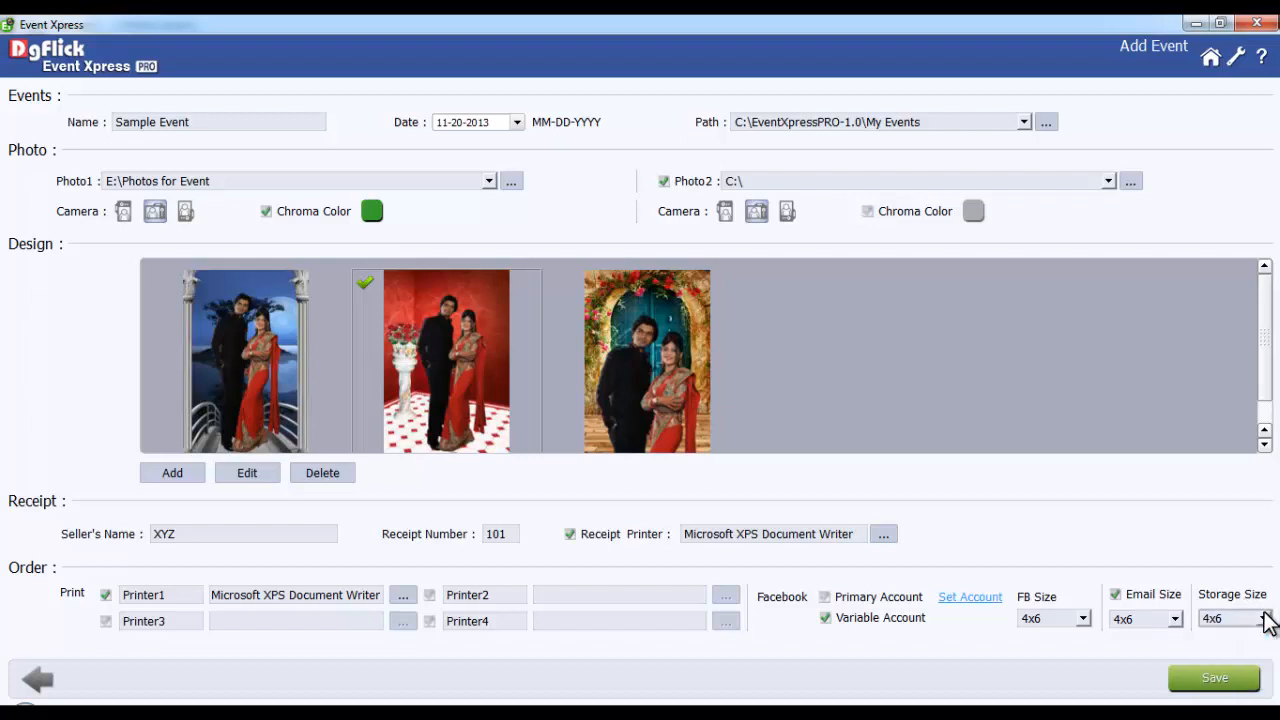
pyautogui.moveTo(1013, 650)
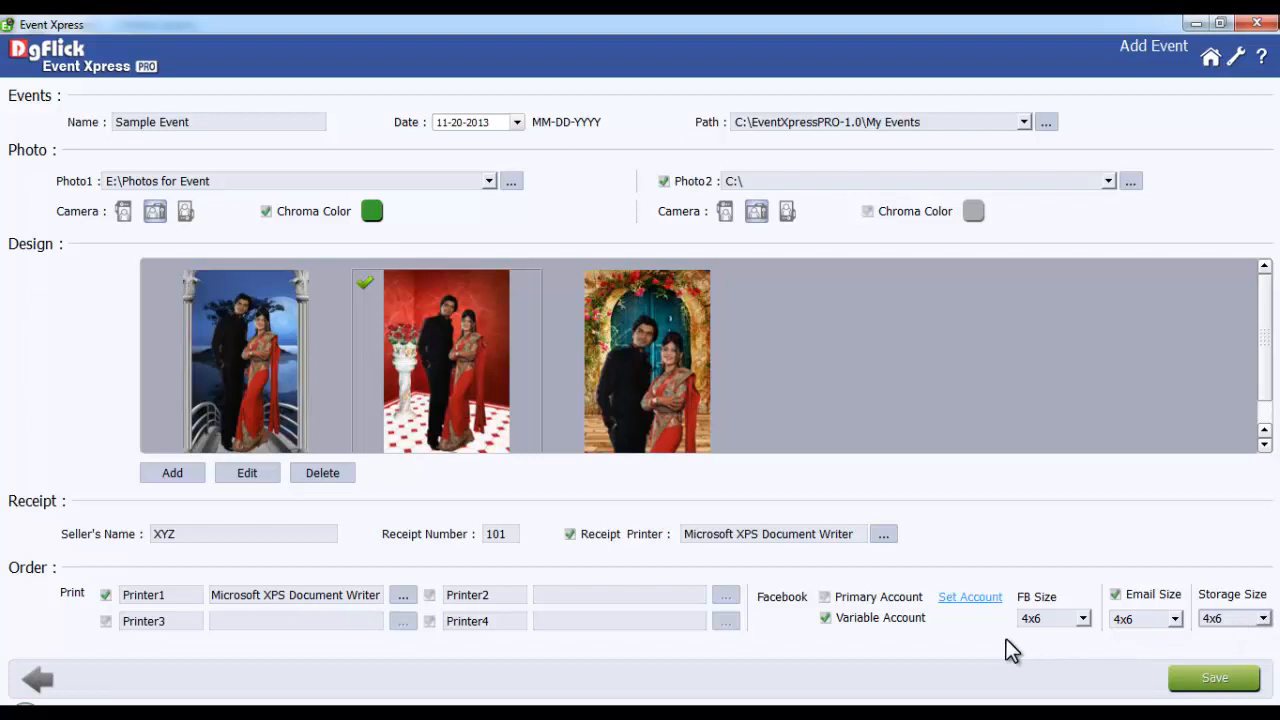
pyautogui.moveTo(1077, 655)
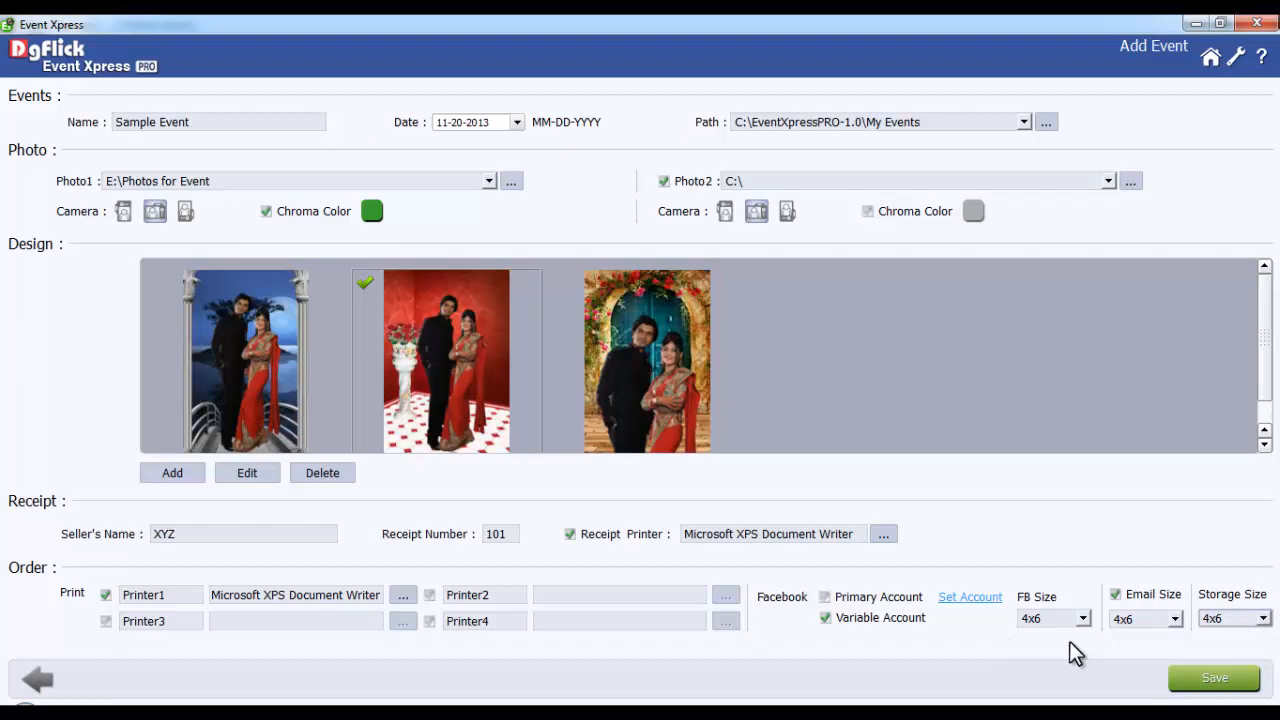
# Save Sample Event, then open 'My event' for editing and return to Select Event.
pyautogui.click(37, 679)
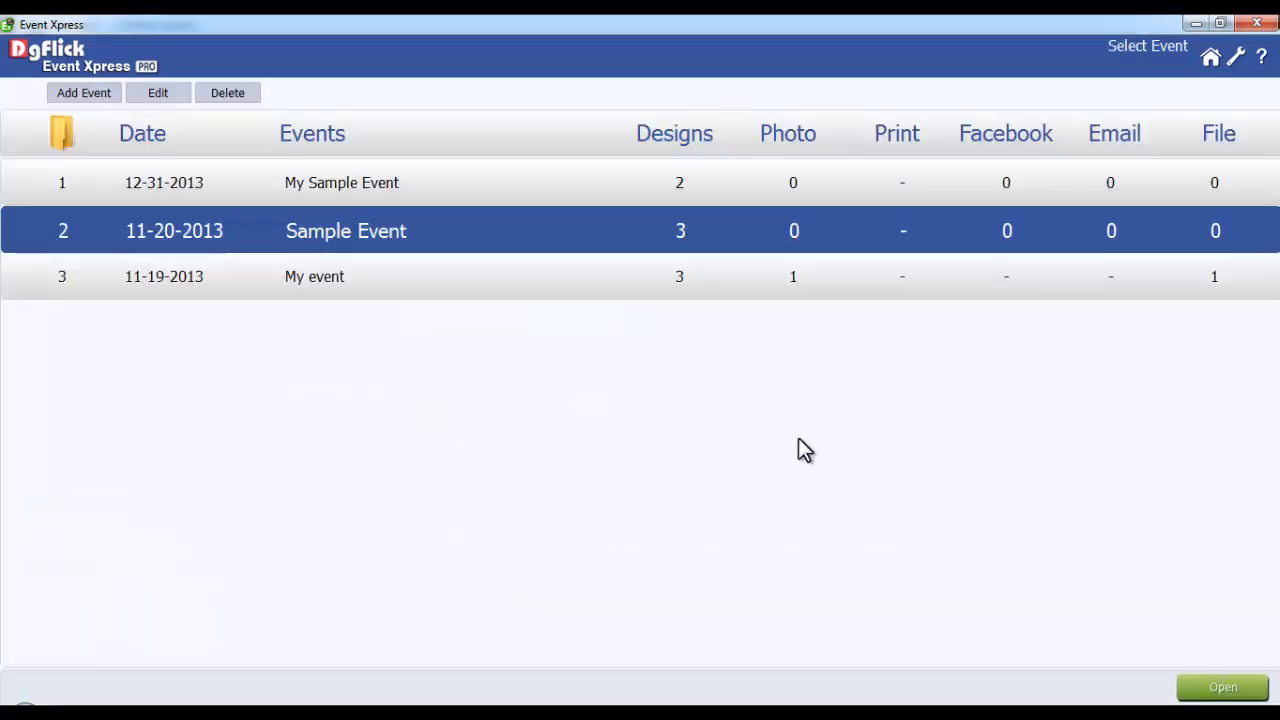
pyautogui.moveTo(398, 263)
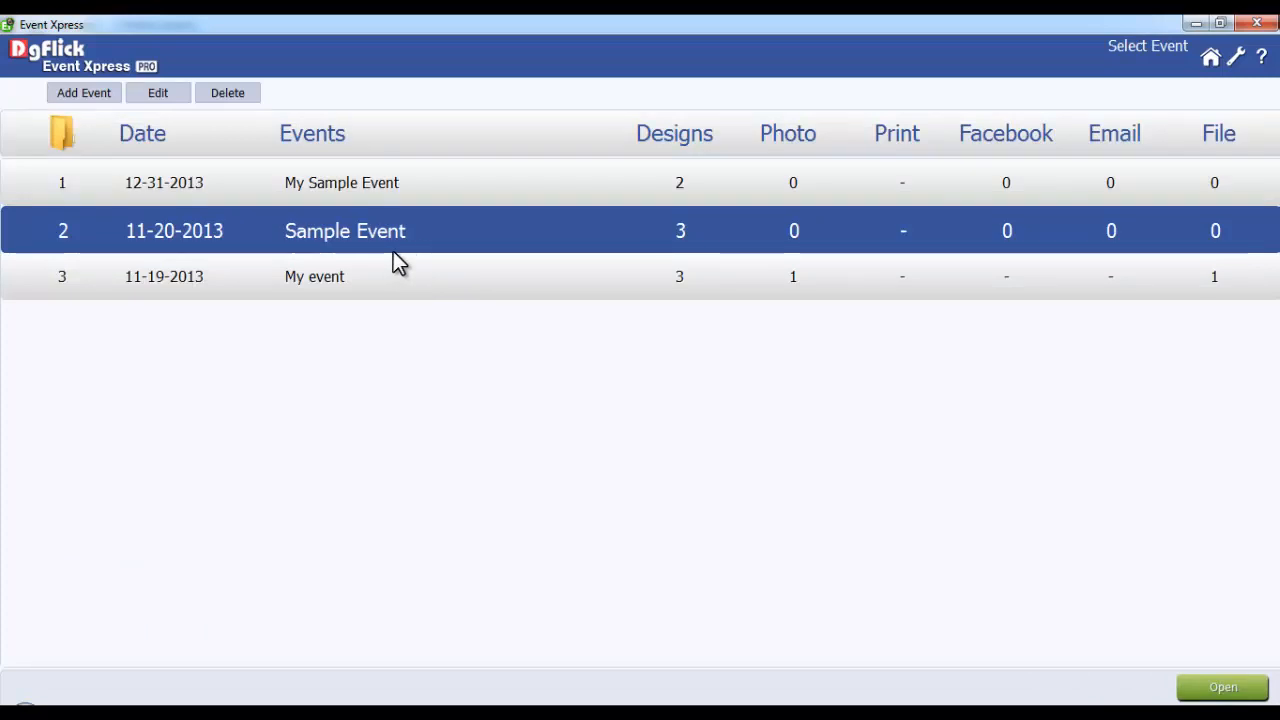
pyautogui.moveTo(158, 92)
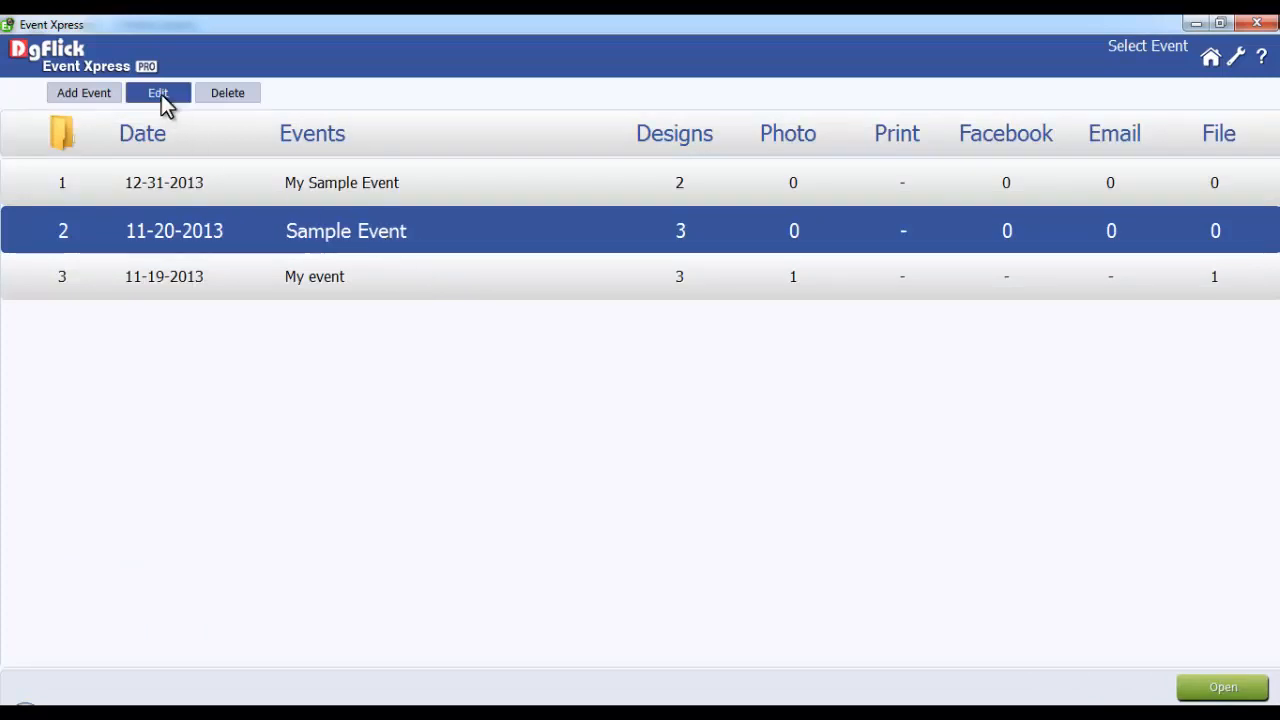
pyautogui.click(157, 92)
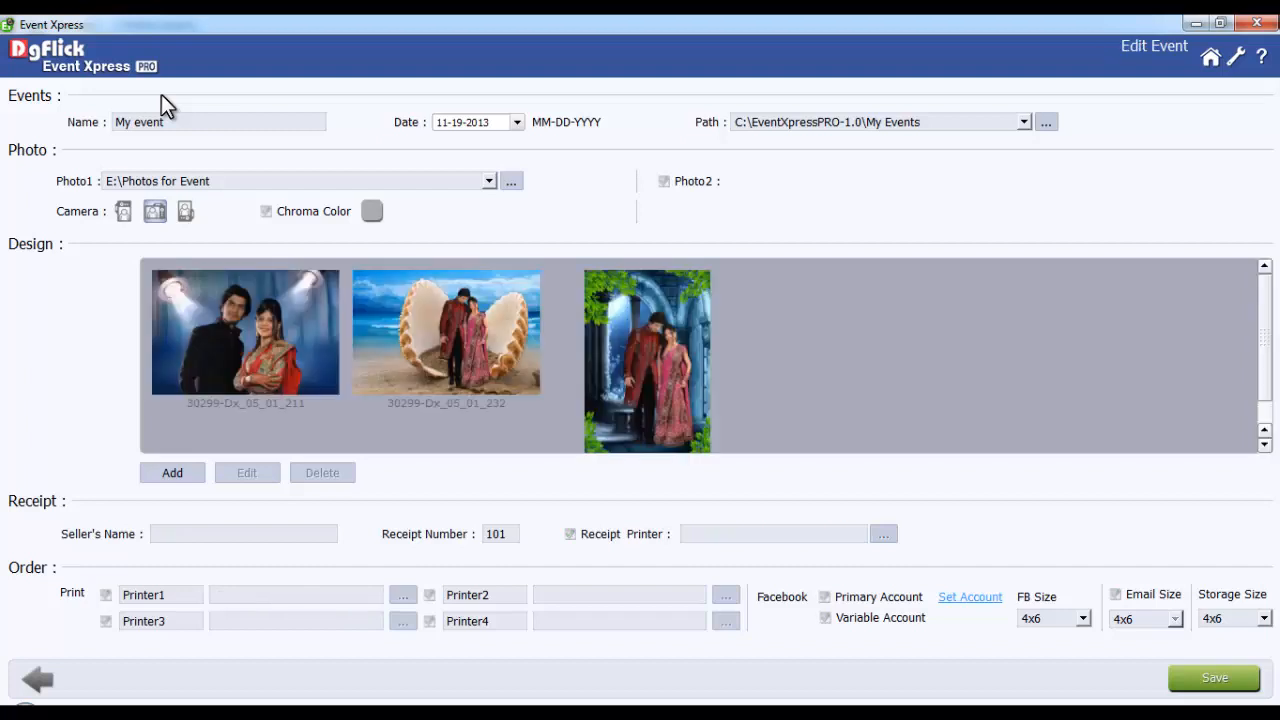
pyautogui.moveTo(93, 140)
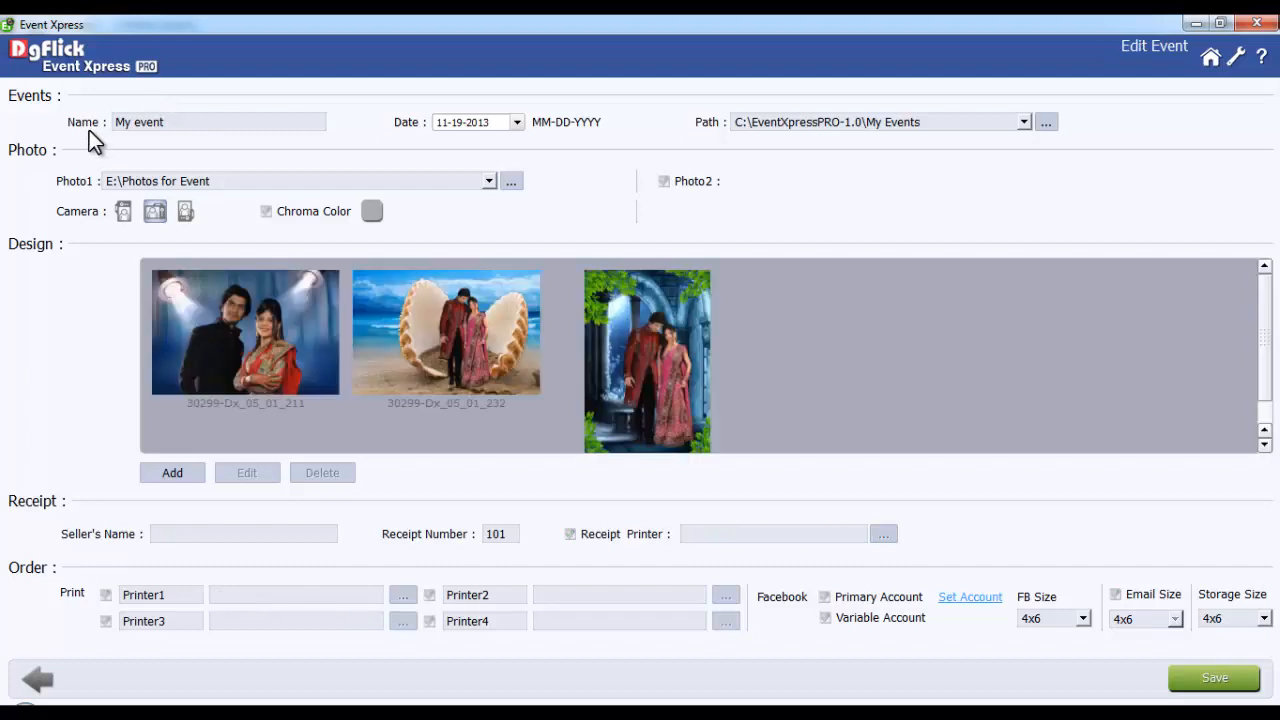
pyautogui.moveTo(705, 140)
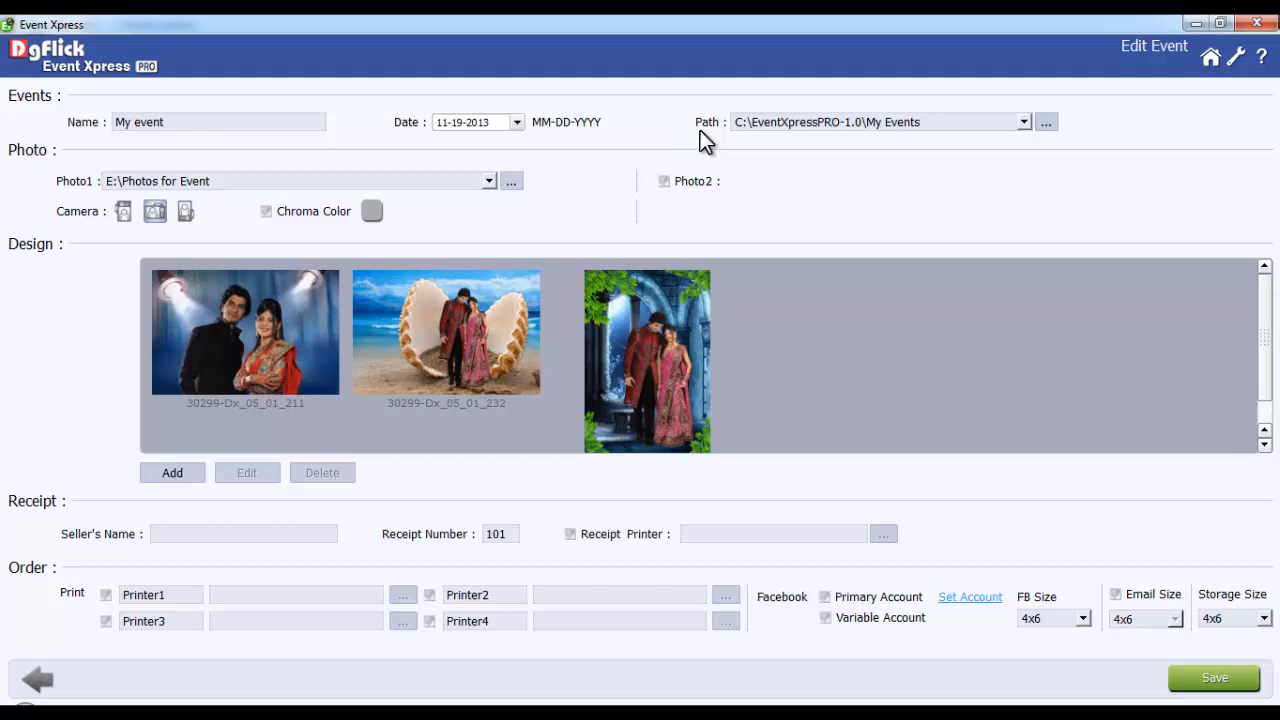
pyautogui.click(37, 679)
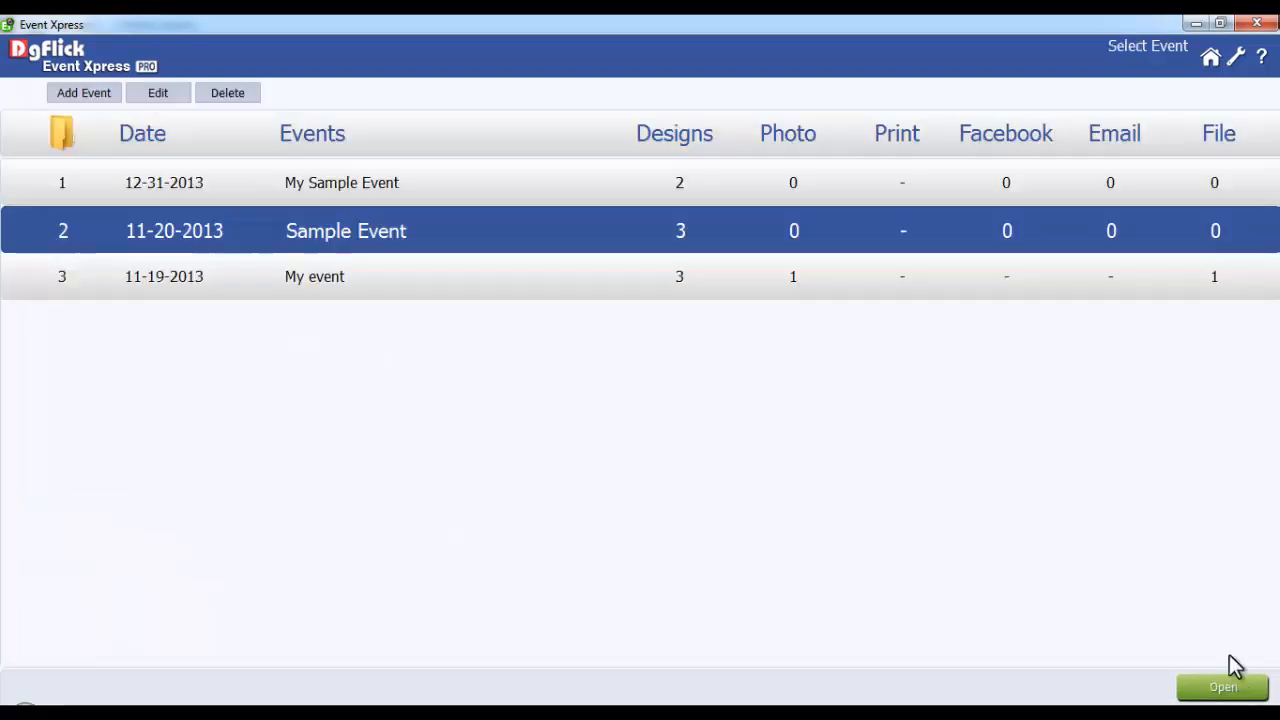